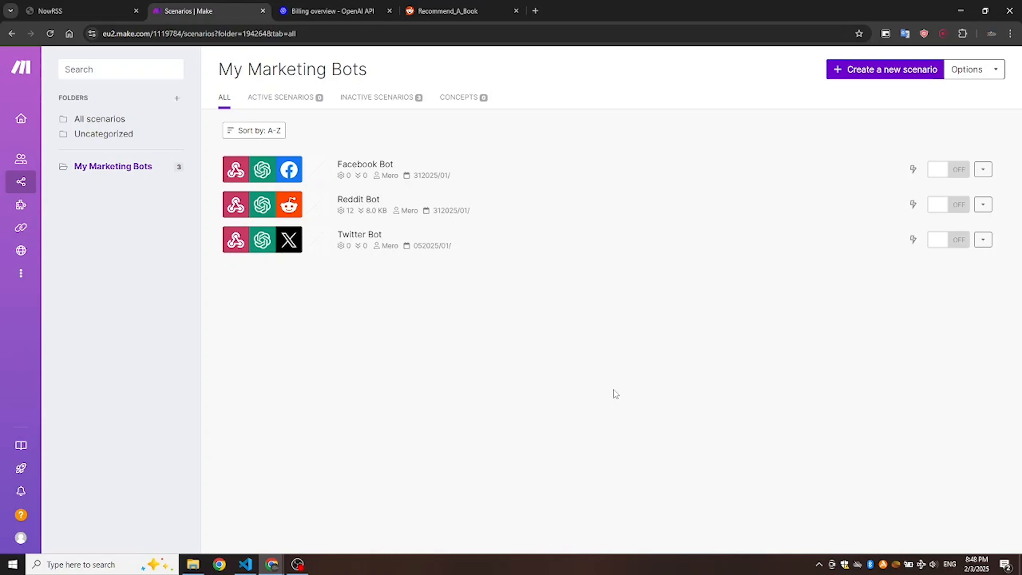
pyautogui.moveTo(436, 276)
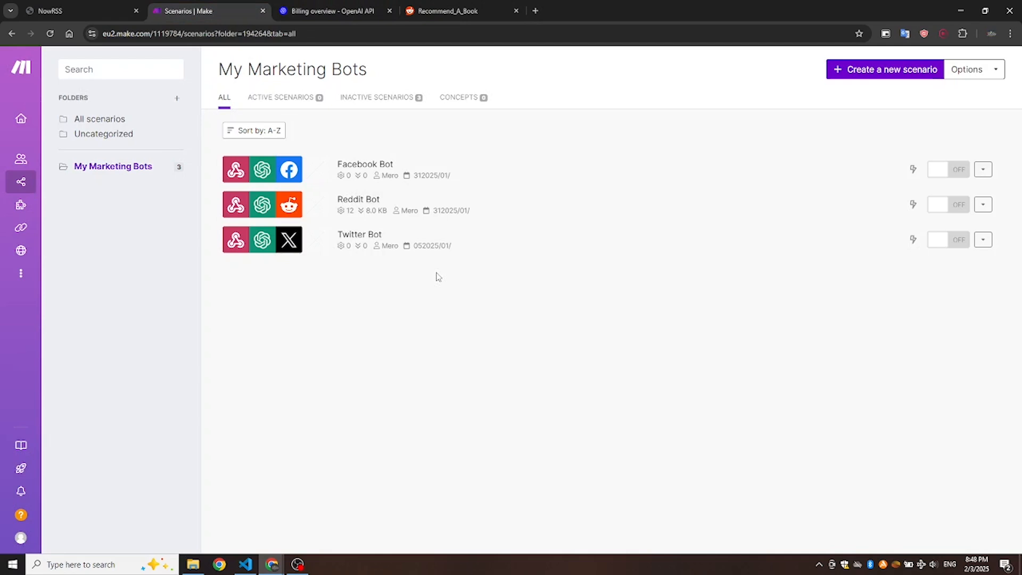
pyautogui.moveTo(488, 148)
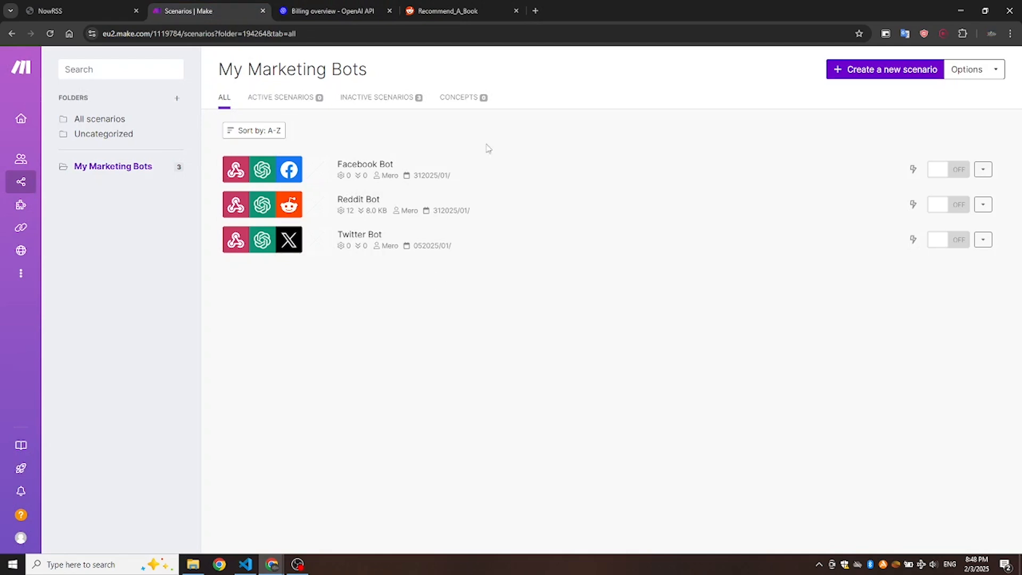
pyautogui.moveTo(435, 366)
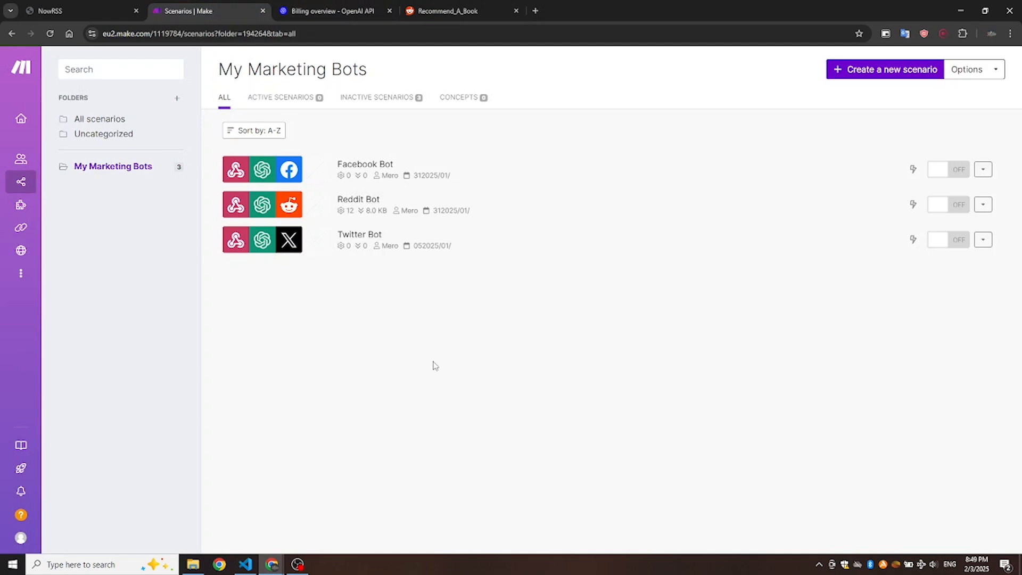
# Review OpenAI billing, r/Recommend_A_Book, and NowRSS feed sources with Reddit SideProjects on.
pyautogui.click(336, 11)
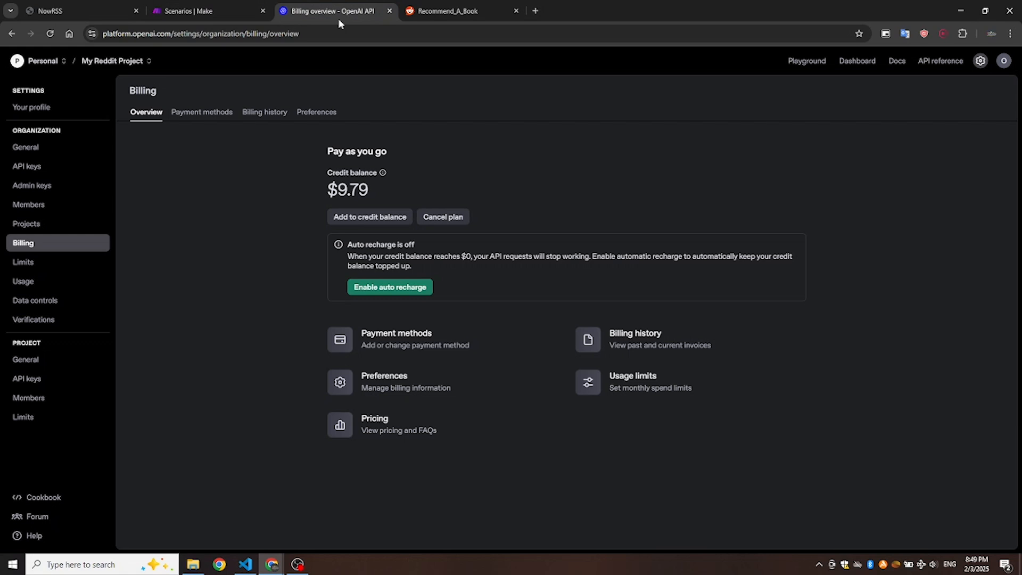
pyautogui.moveTo(246, 185)
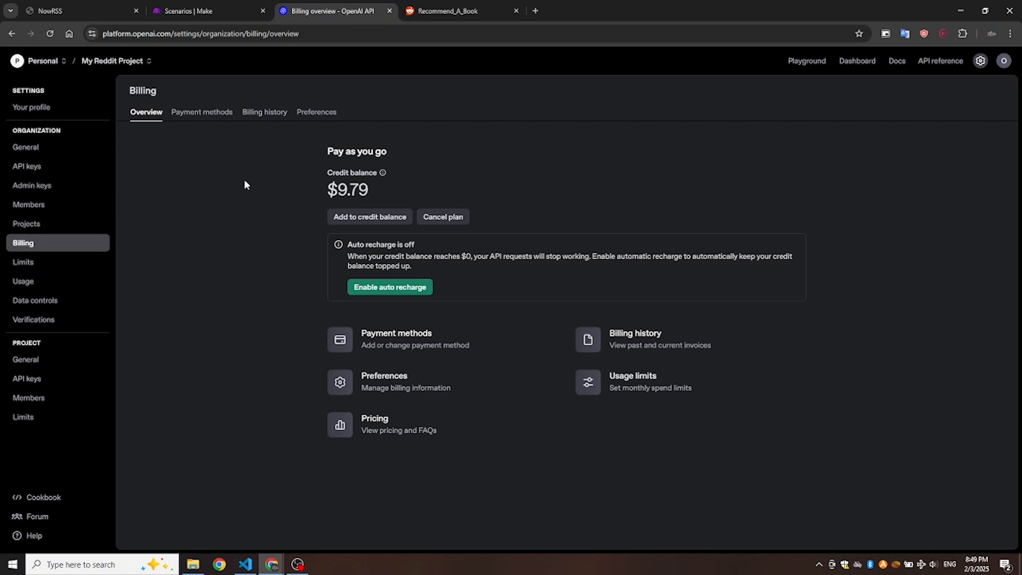
pyautogui.moveTo(245, 209)
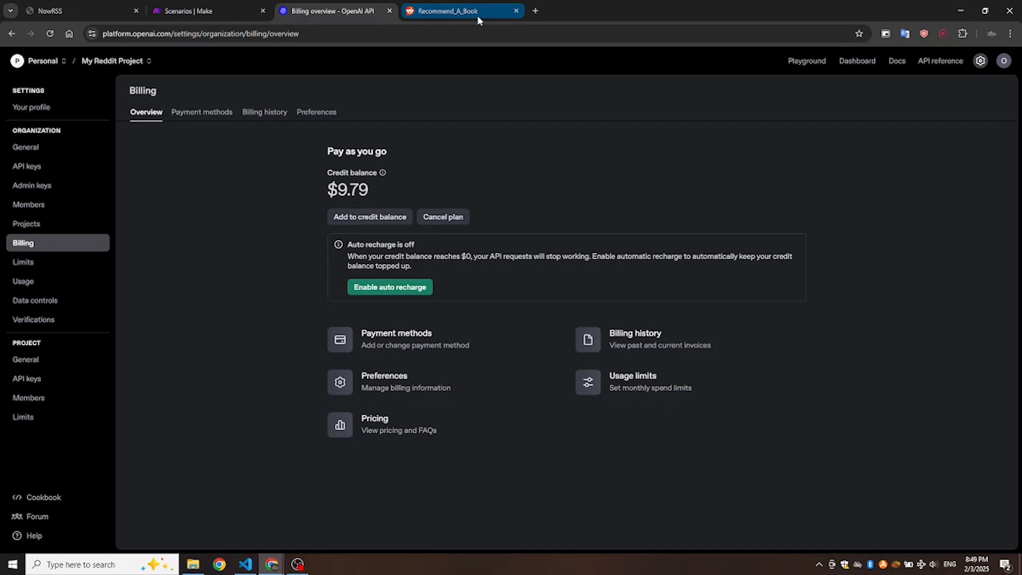
pyautogui.click(456, 10)
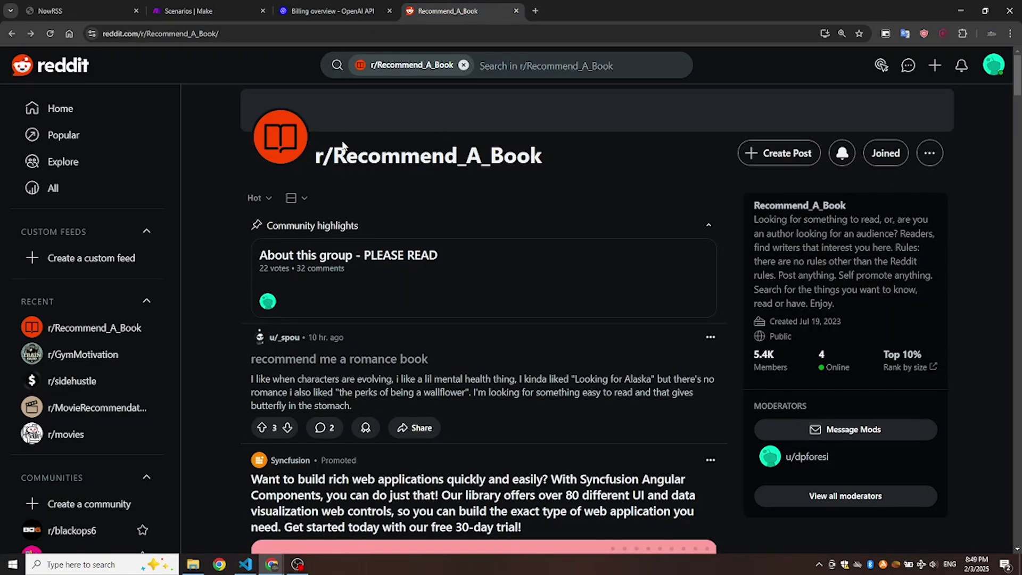
pyautogui.click(74, 11)
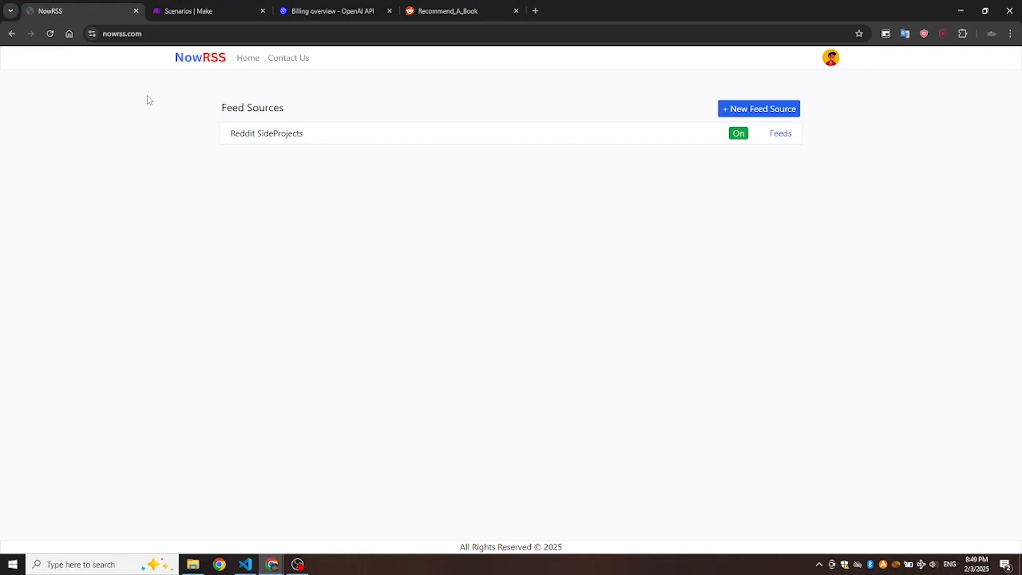
pyautogui.moveTo(216, 190)
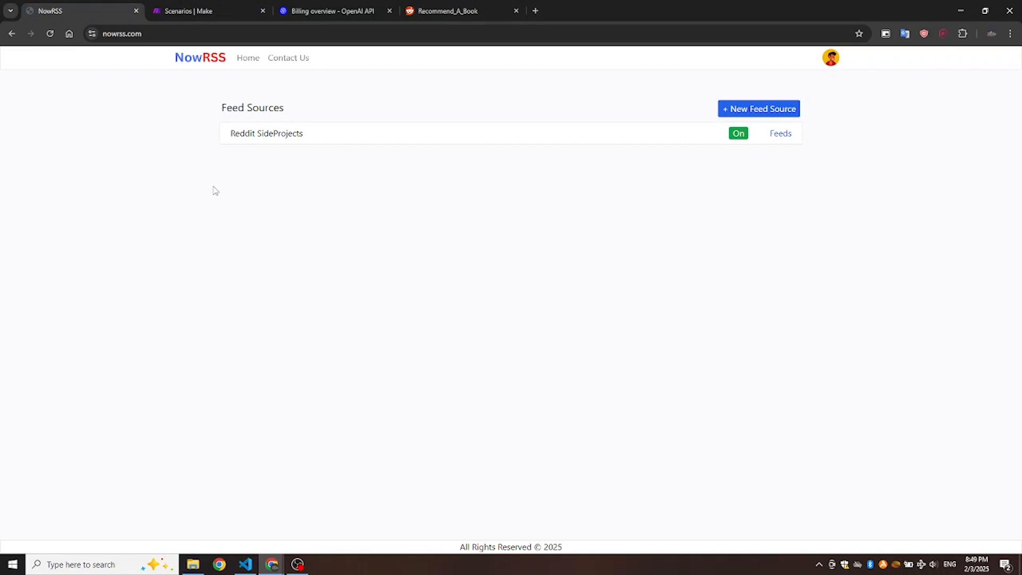
pyautogui.click(201, 11)
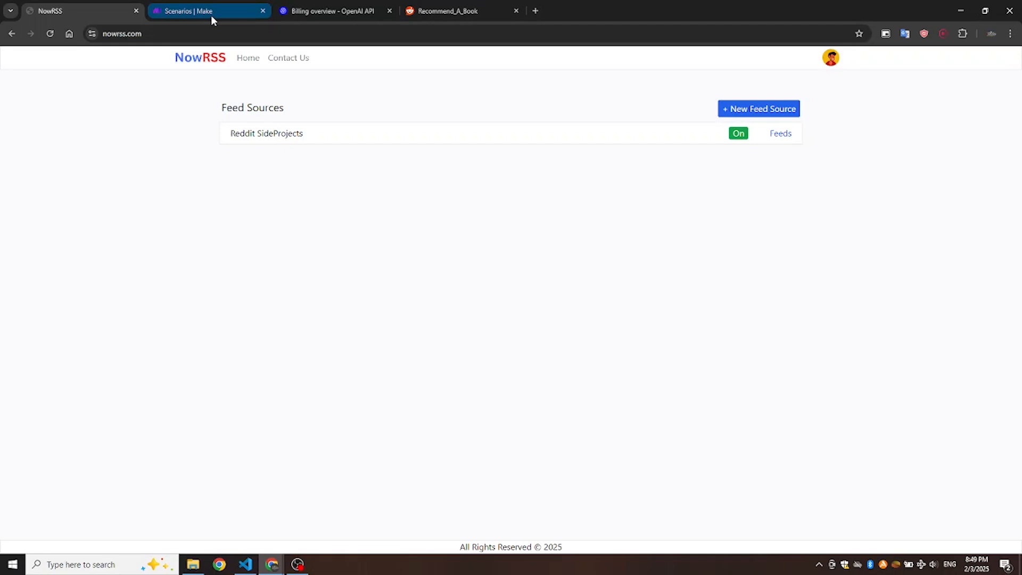
# Create a new Make scenario named 'Reddit Recommend A Book Bot'.
pyautogui.click(203, 11)
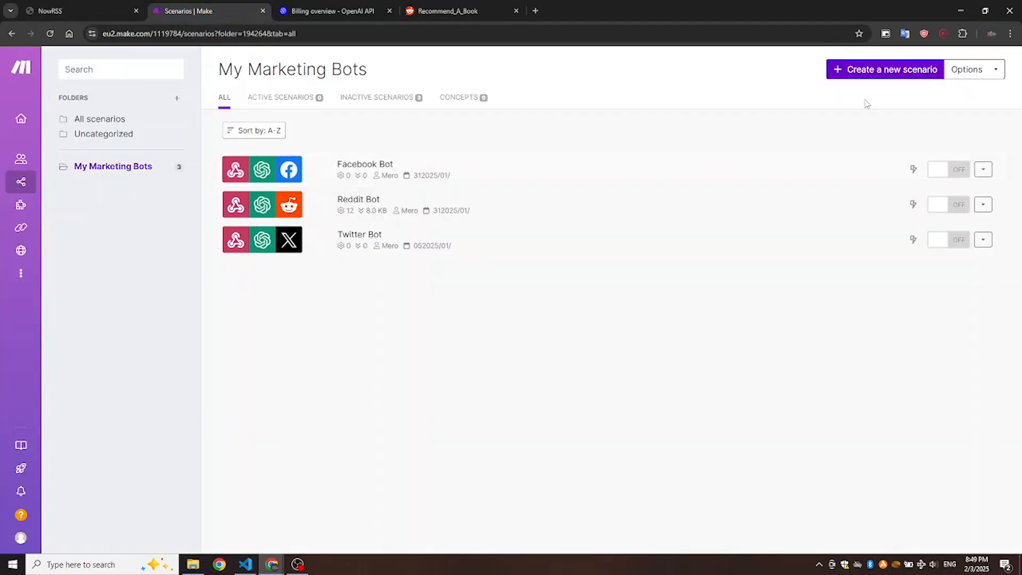
pyautogui.click(885, 69)
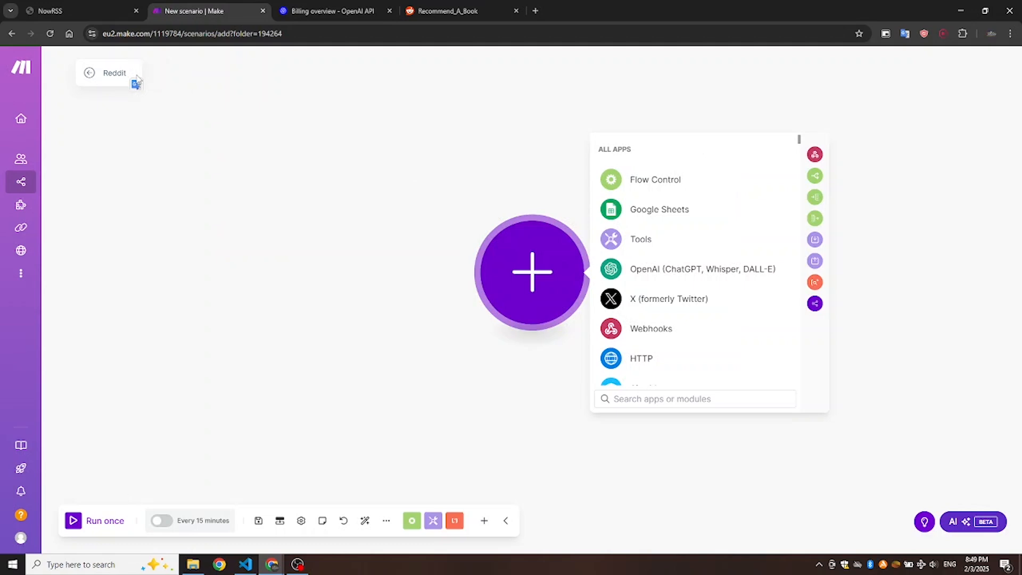
pyautogui.write('Recommend A Book Bot')
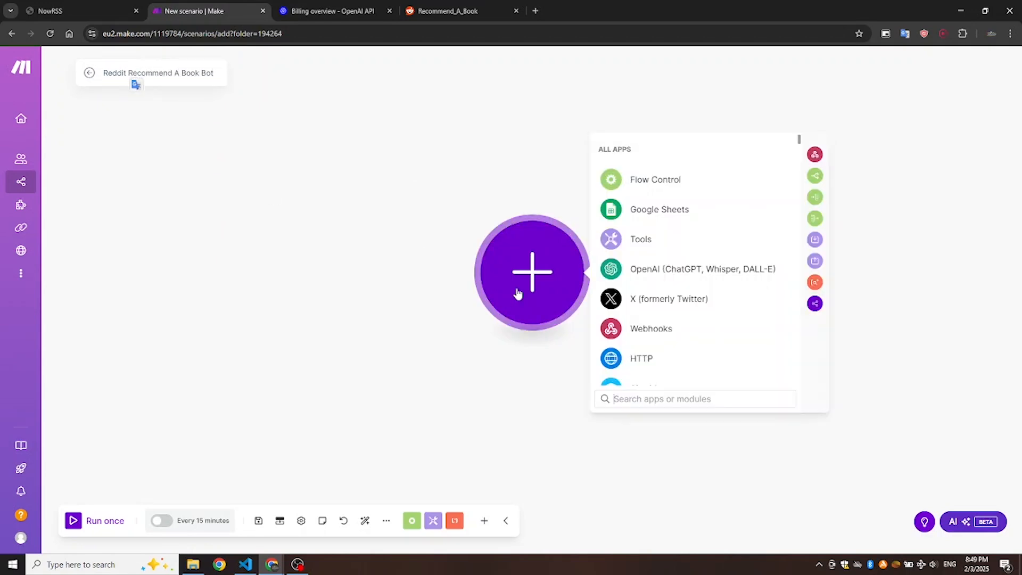
# Chain Webhooks Custom webhook, OpenAI Create a Completion, and reddit Submit a Comment modules.
pyautogui.click(651, 328)
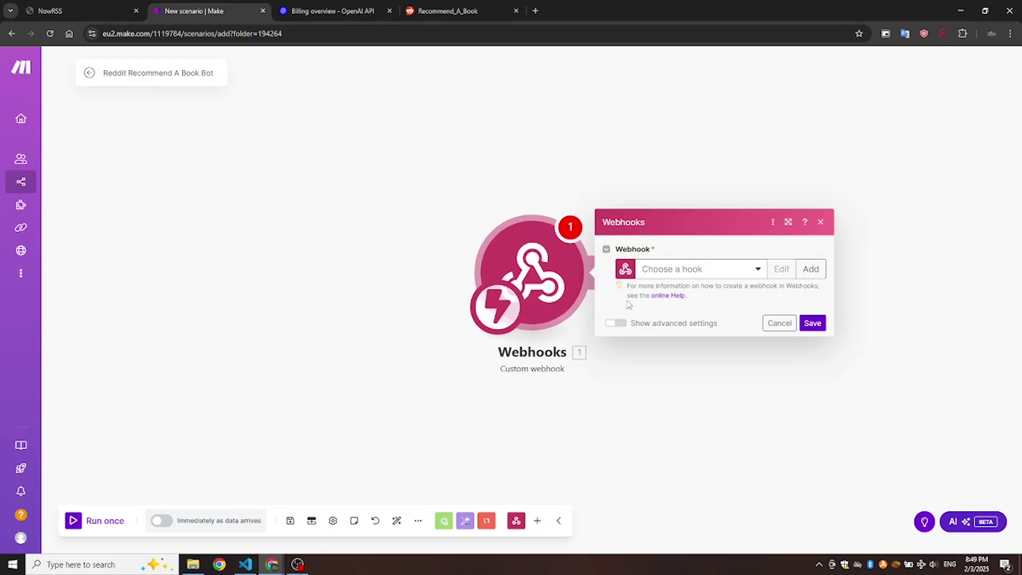
pyautogui.click(779, 324)
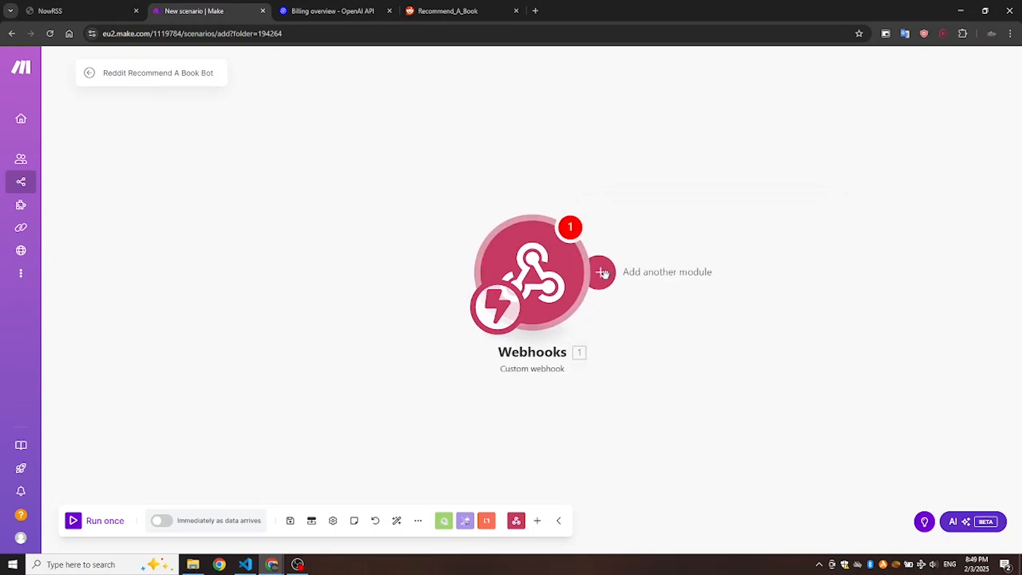
pyautogui.click(601, 271)
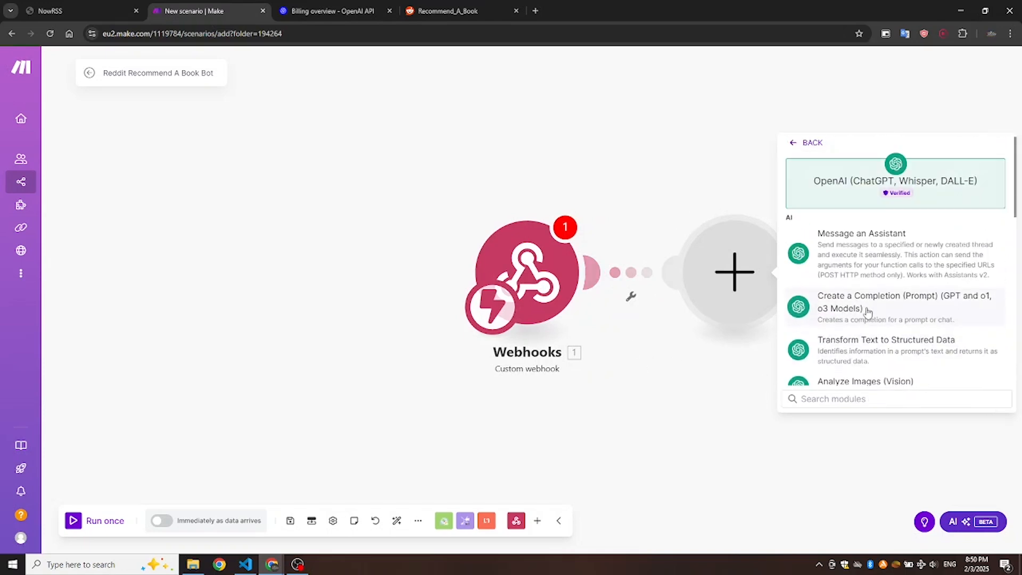
pyautogui.click(883, 302)
pyautogui.write('red')
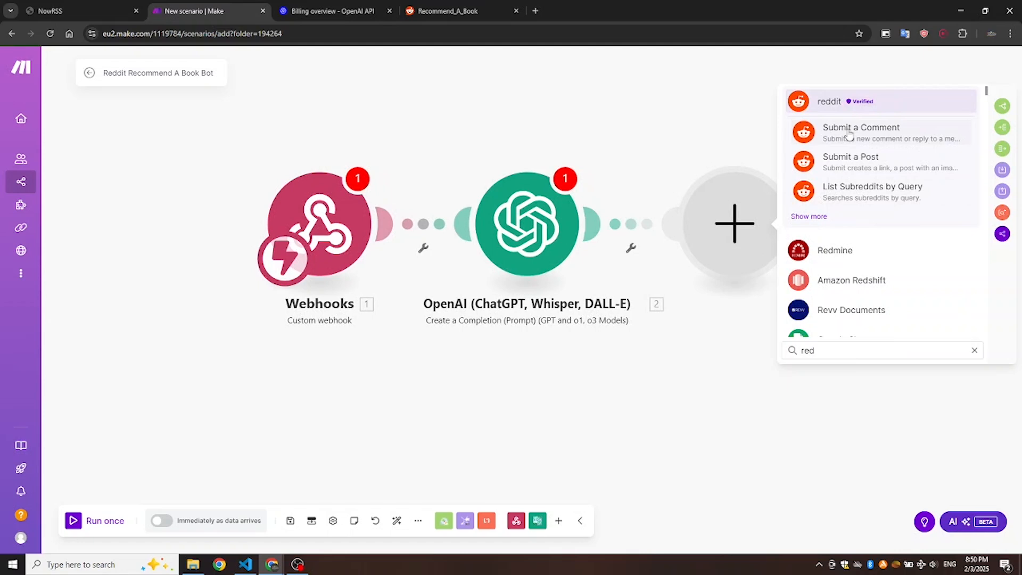
pyautogui.click(861, 133)
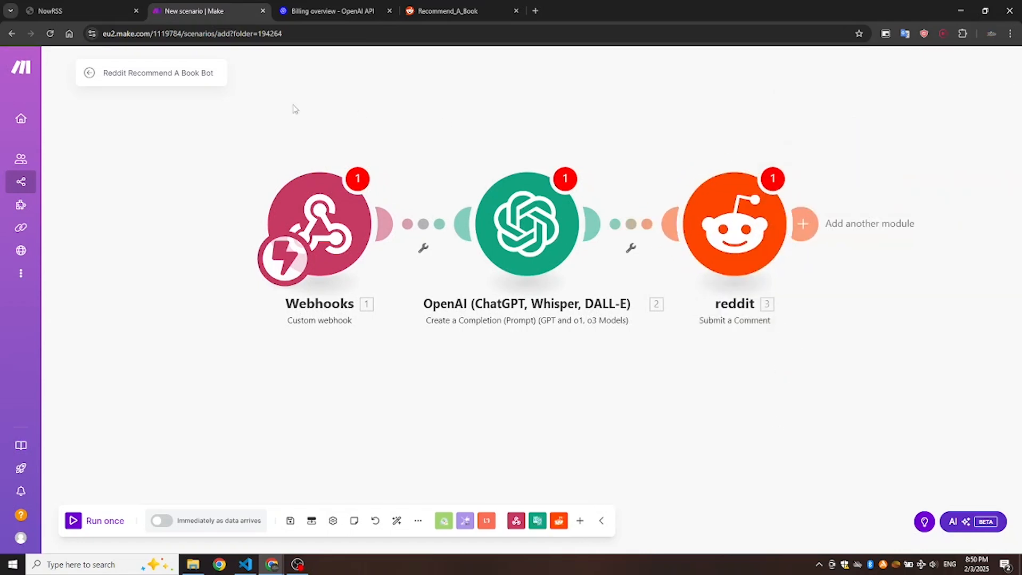
pyautogui.moveTo(166, 151)
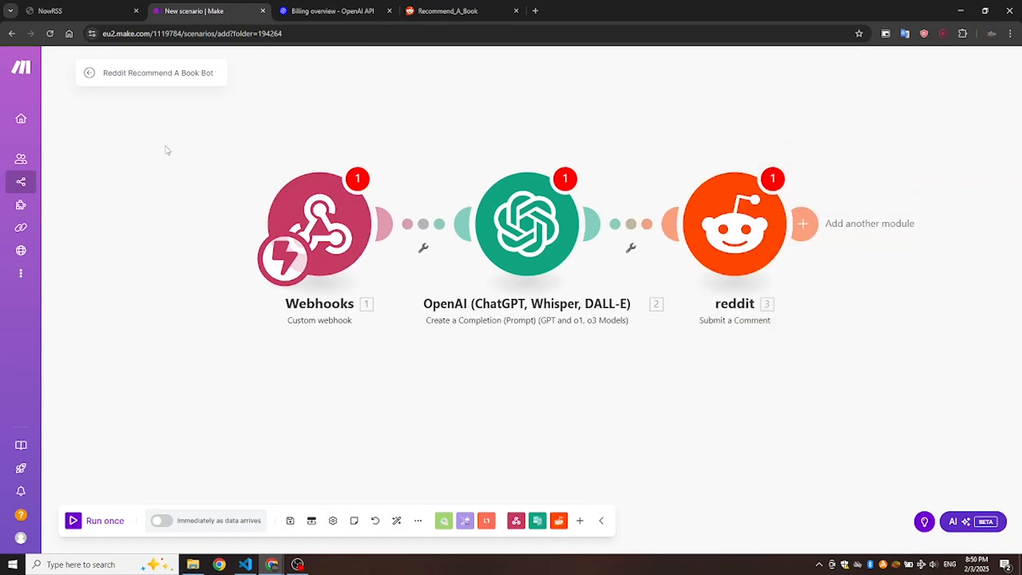
# Add NowRSS feed source 'Reddit Recommend A Book Feed source' for the r/Recommend_A_Book link.
pyautogui.click(59, 11)
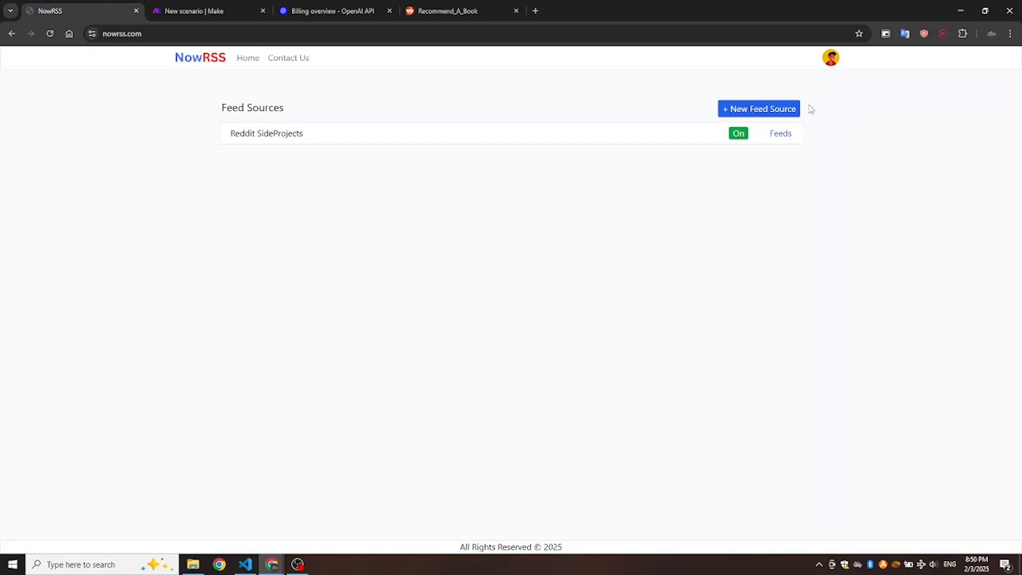
pyautogui.click(759, 109)
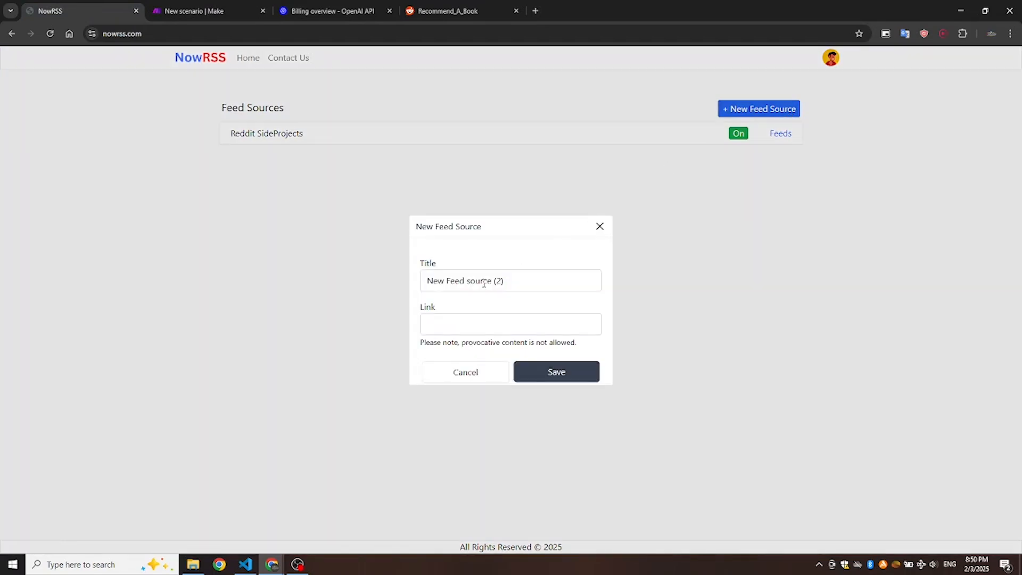
pyautogui.click(444, 10)
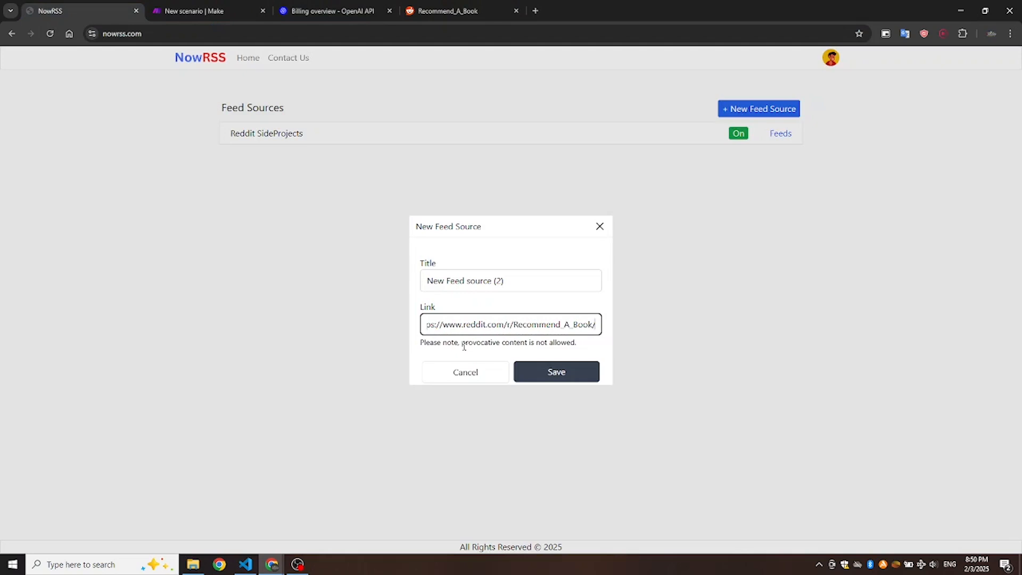
pyautogui.click(511, 280)
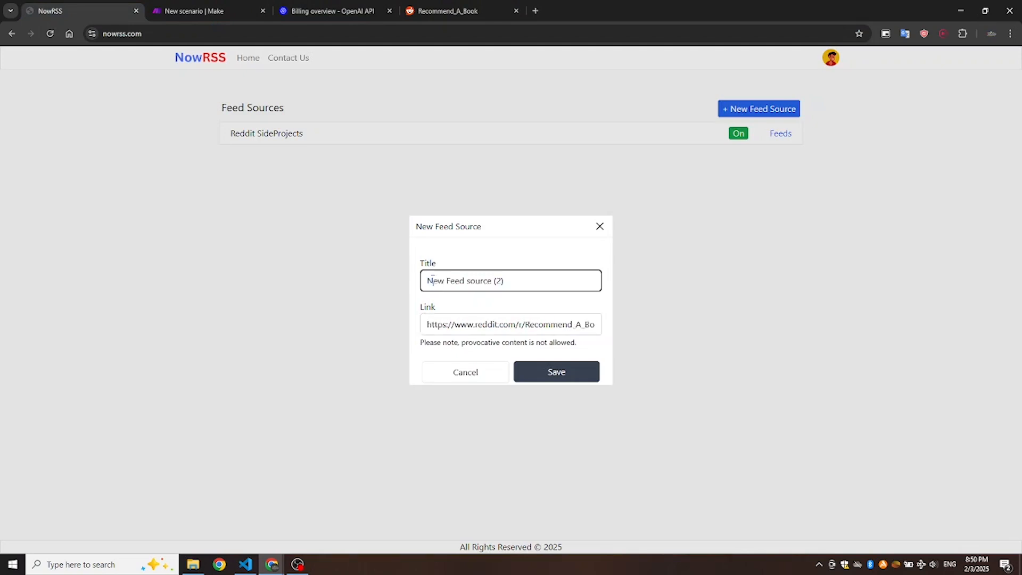
pyautogui.write('Recommend_A_Book')
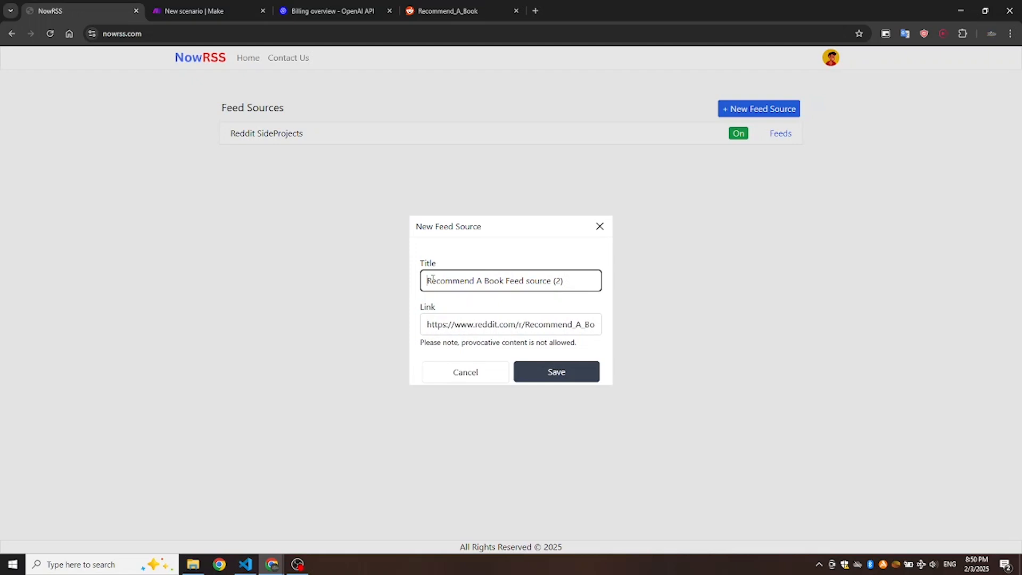
pyautogui.write('Rddit')
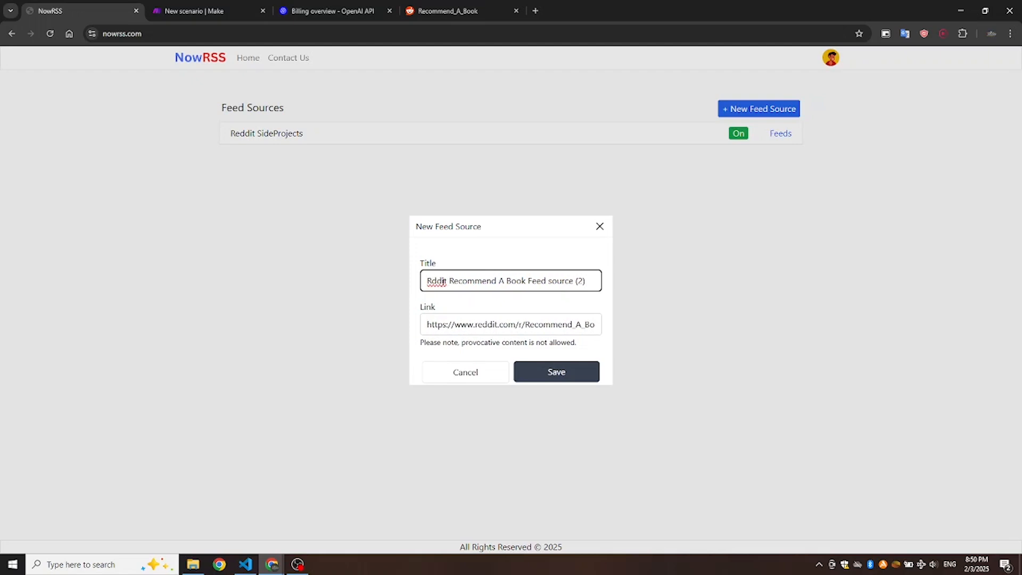
pyautogui.doubleClick(438, 280)
pyautogui.write('e')
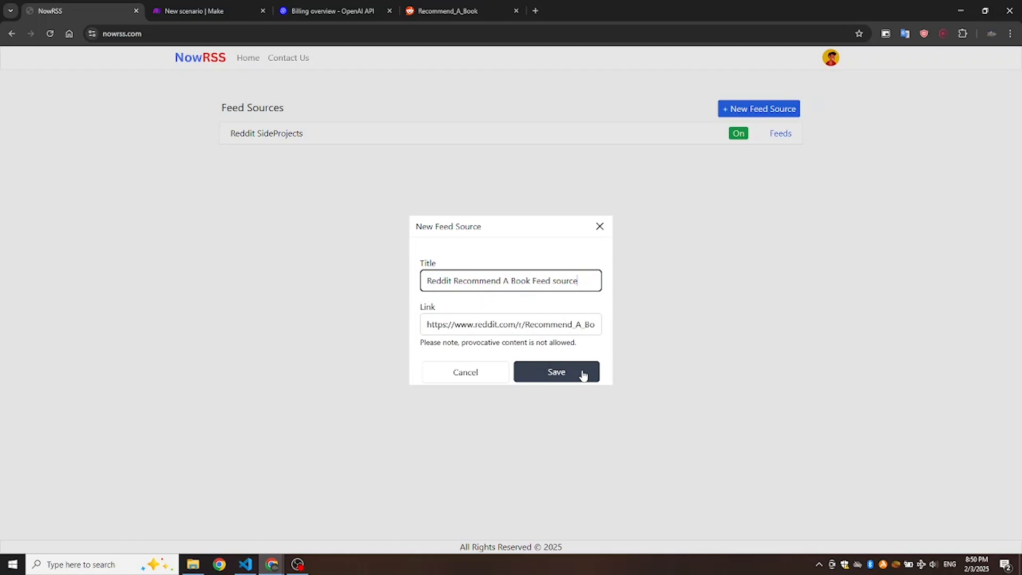
pyautogui.click(556, 372)
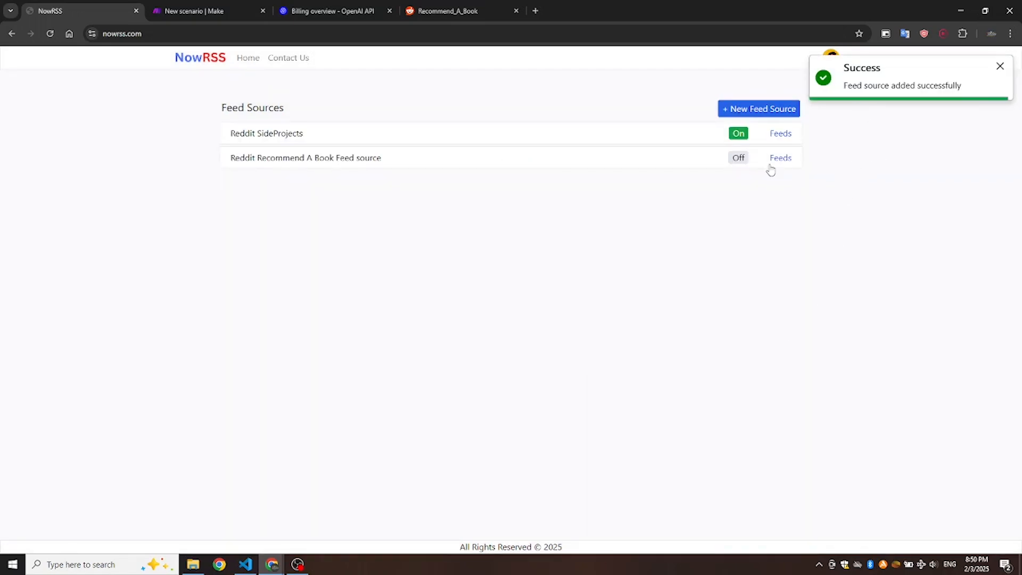
pyautogui.click(780, 157)
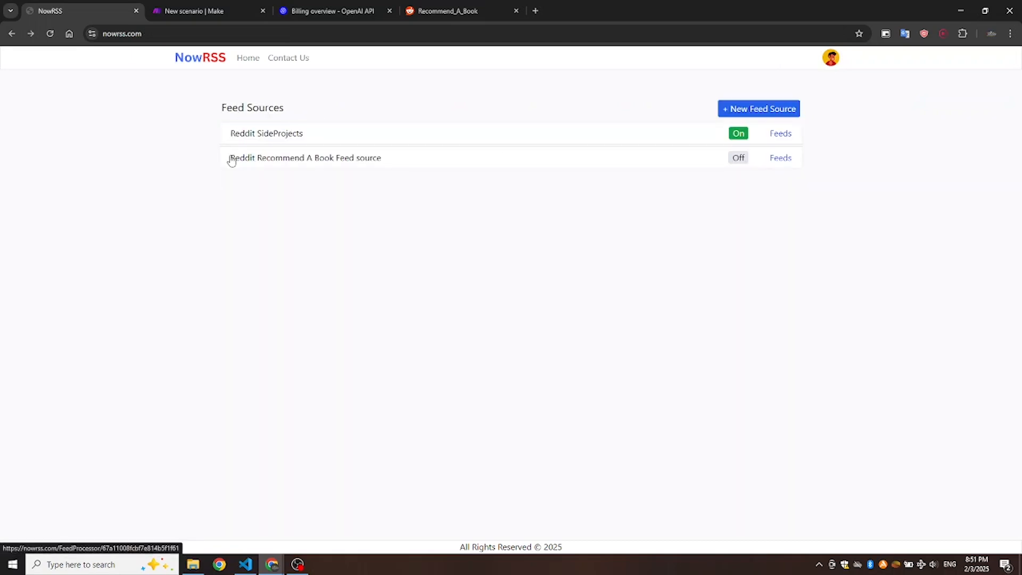
# Start 'My OpenAI connection' for the Make OpenAI module, focusing the empty API key field.
pyautogui.click(200, 11)
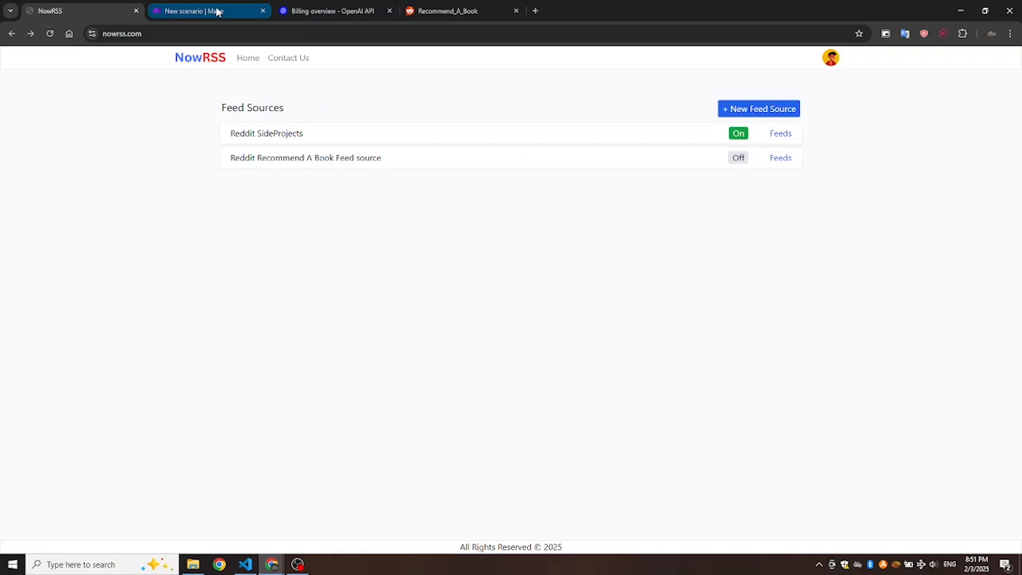
pyautogui.click(335, 11)
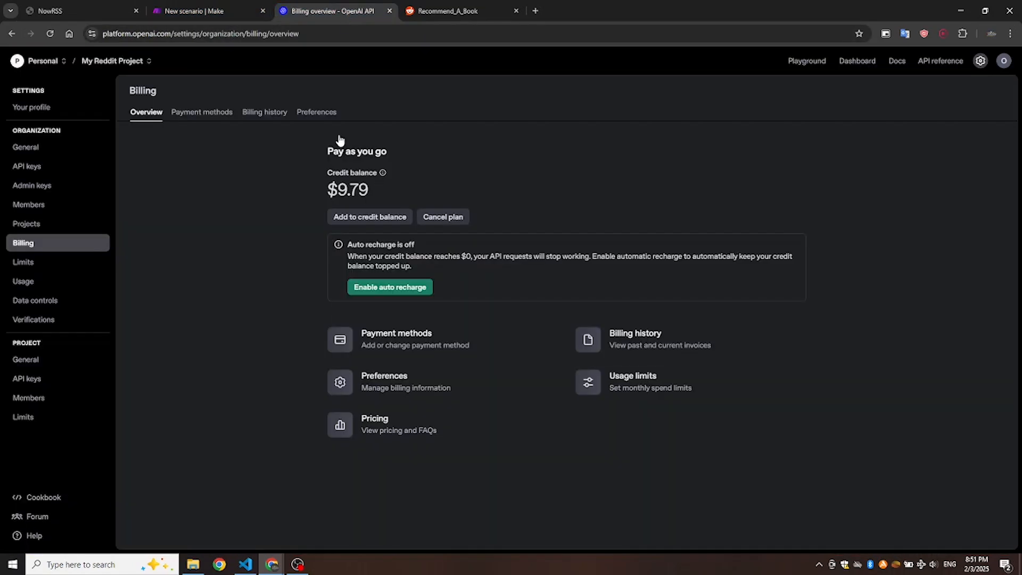
pyautogui.click(199, 11)
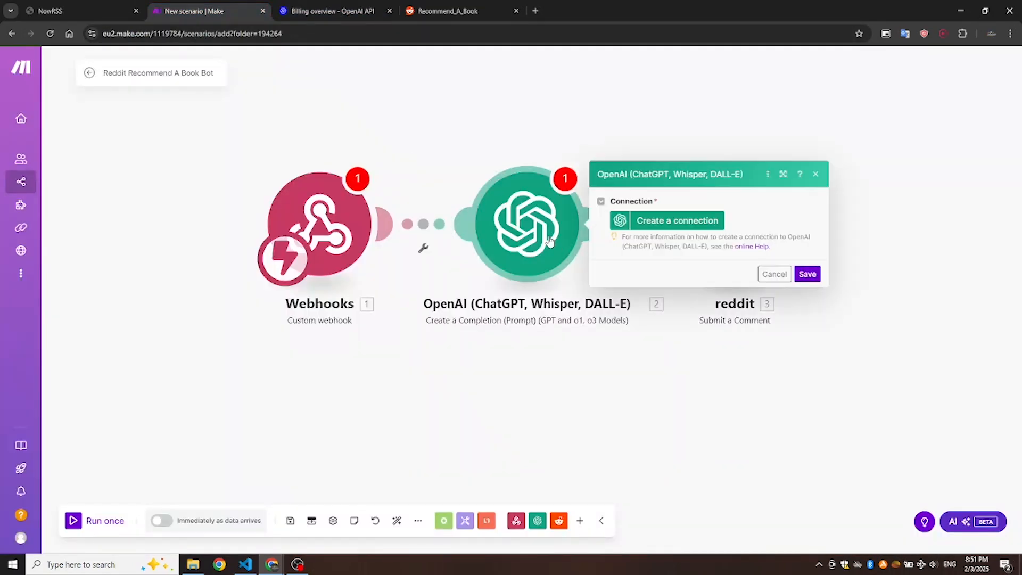
pyautogui.click(677, 221)
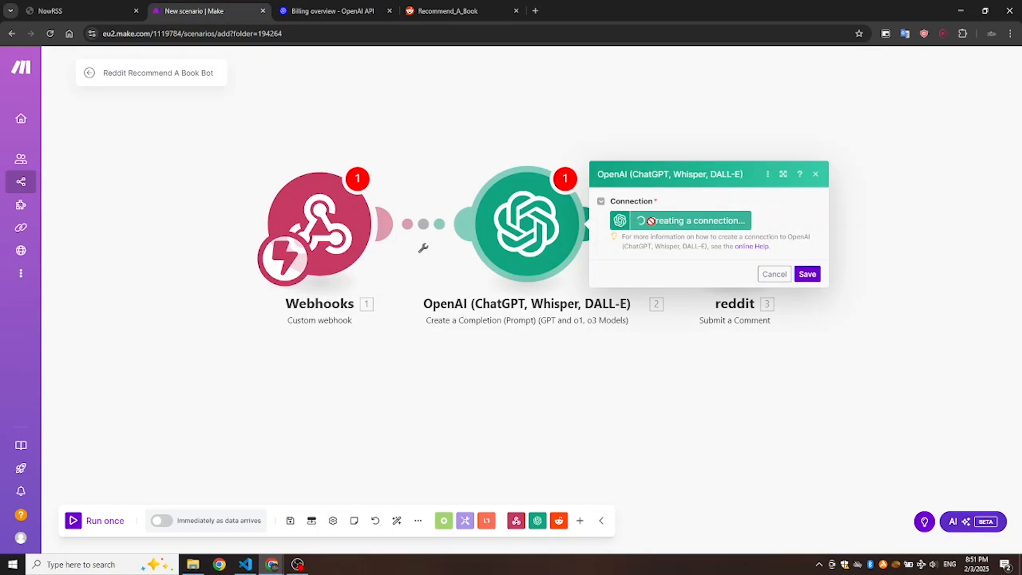
pyautogui.click(694, 221)
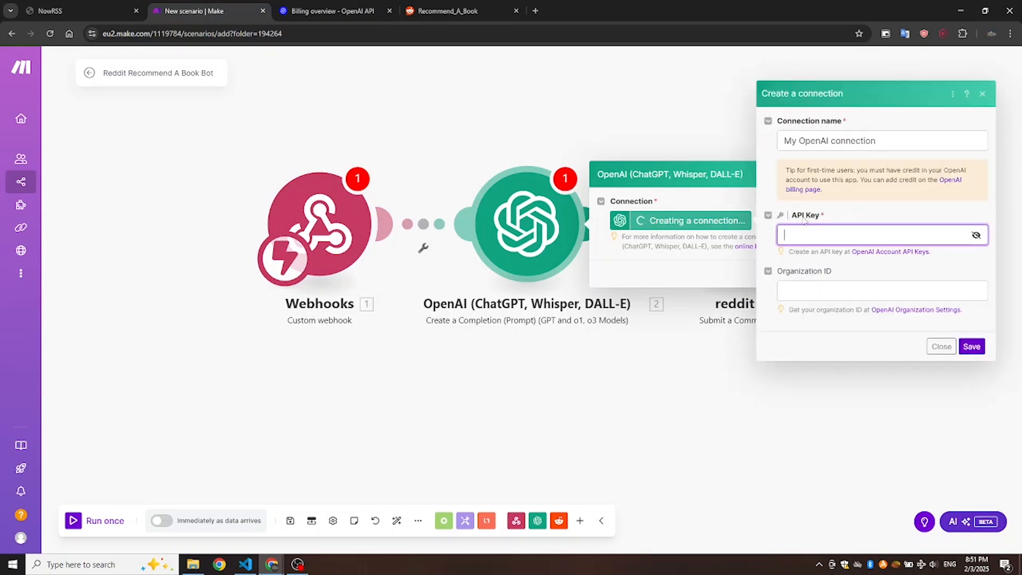
# Generate and copy a new OpenAI project secret key named 'my keys'.
pyautogui.click(334, 11)
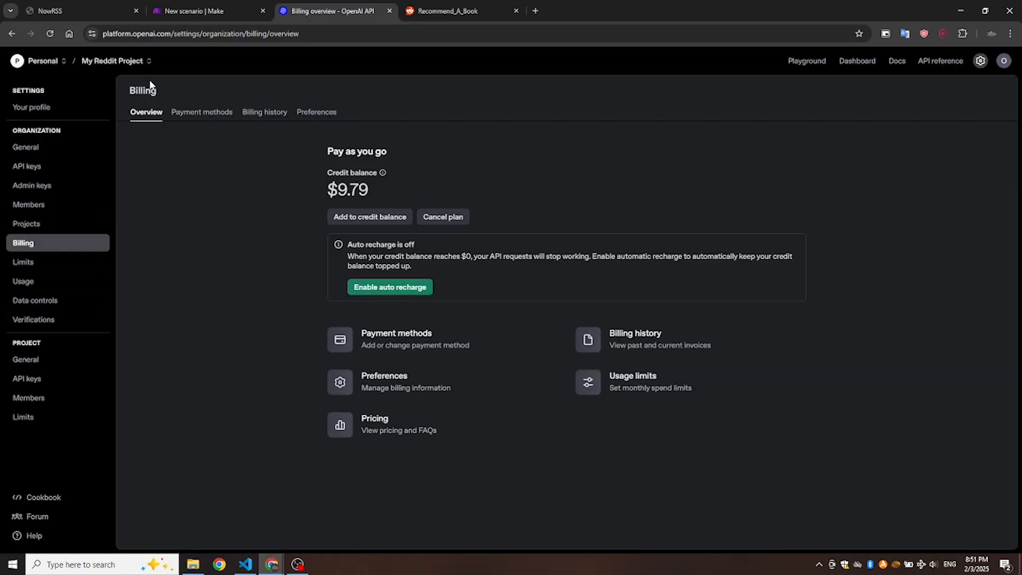
pyautogui.moveTo(34, 379)
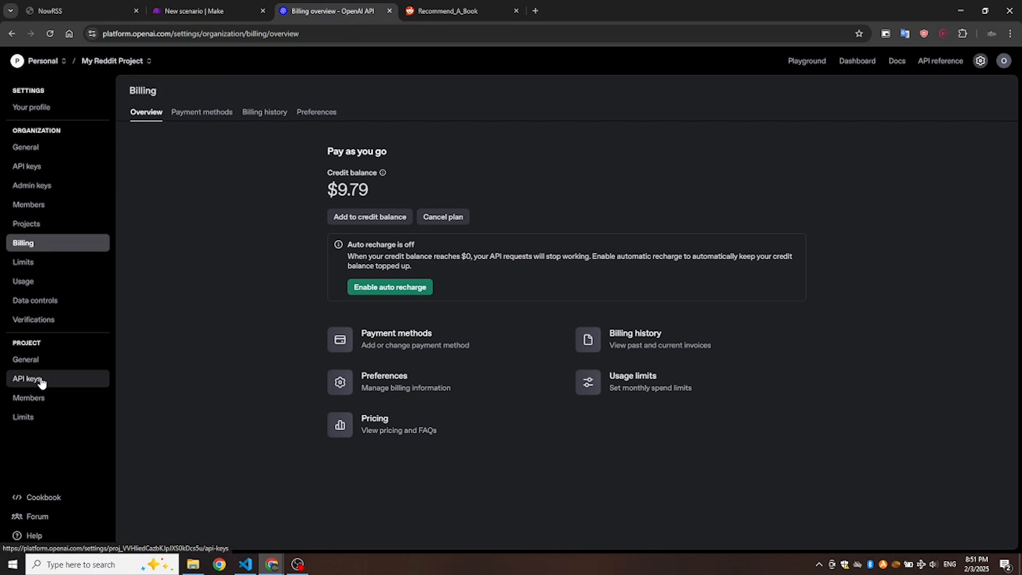
pyautogui.click(27, 378)
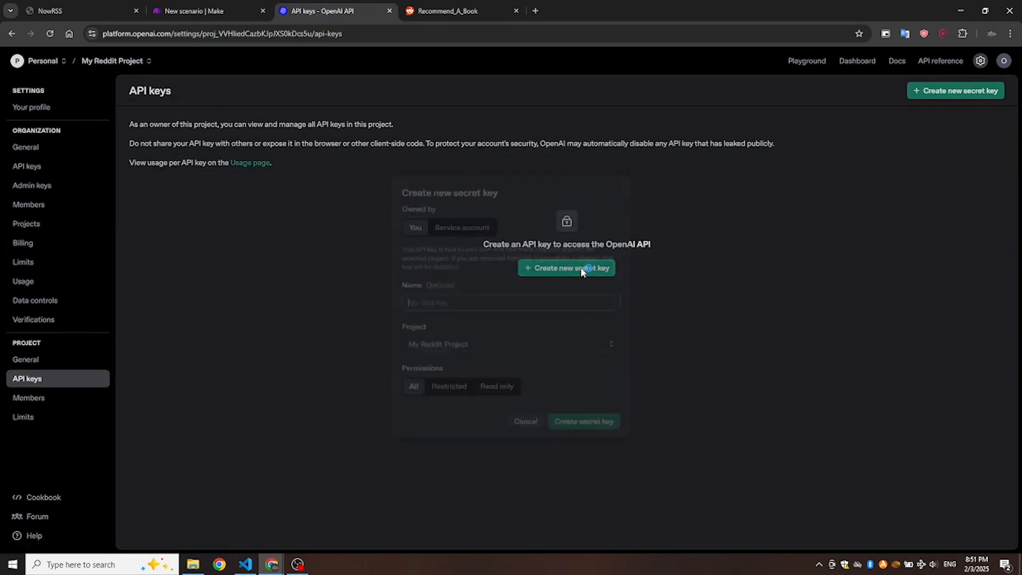
pyautogui.write('my keys1')
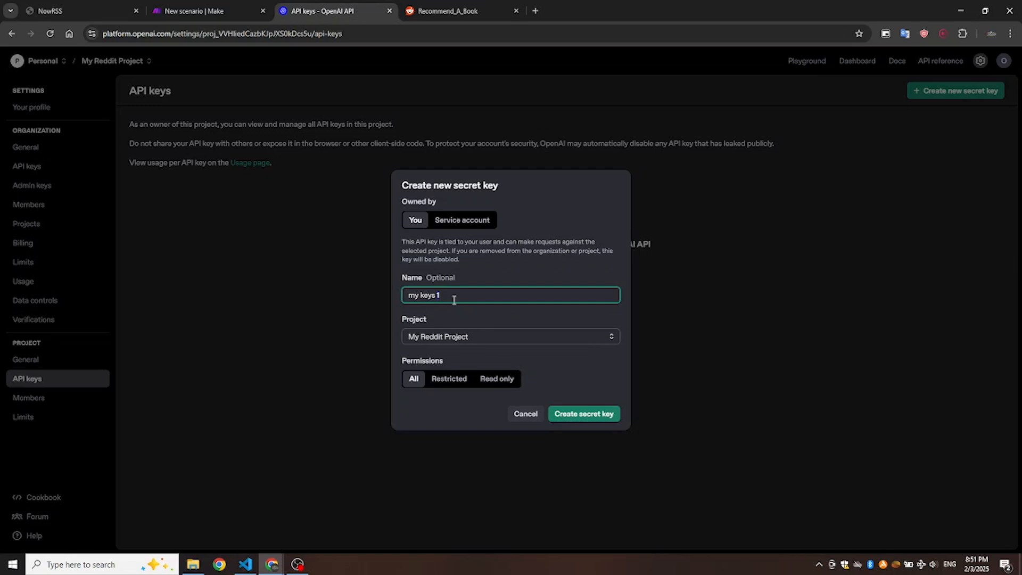
pyautogui.press('Backspace')
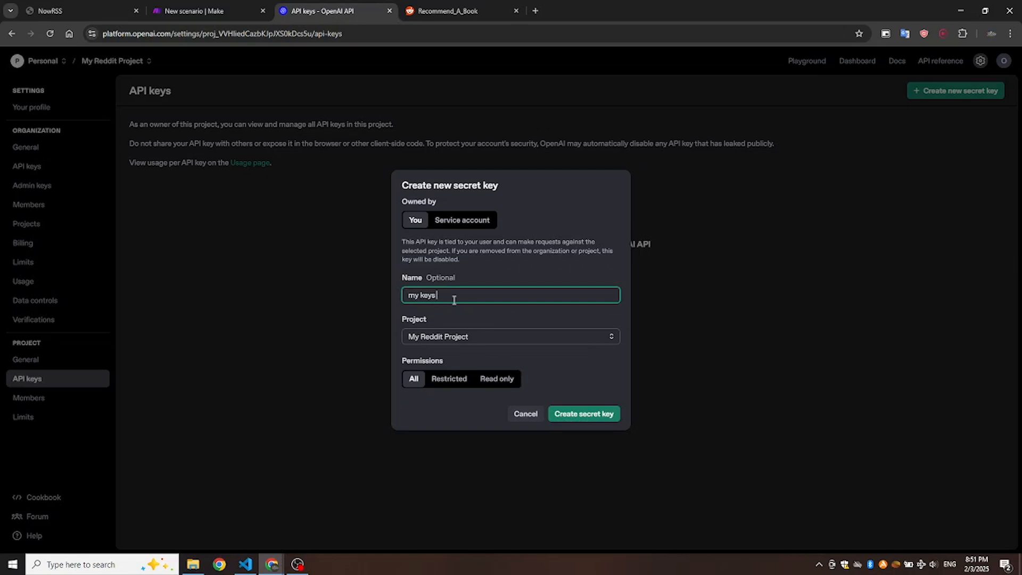
pyautogui.click(583, 413)
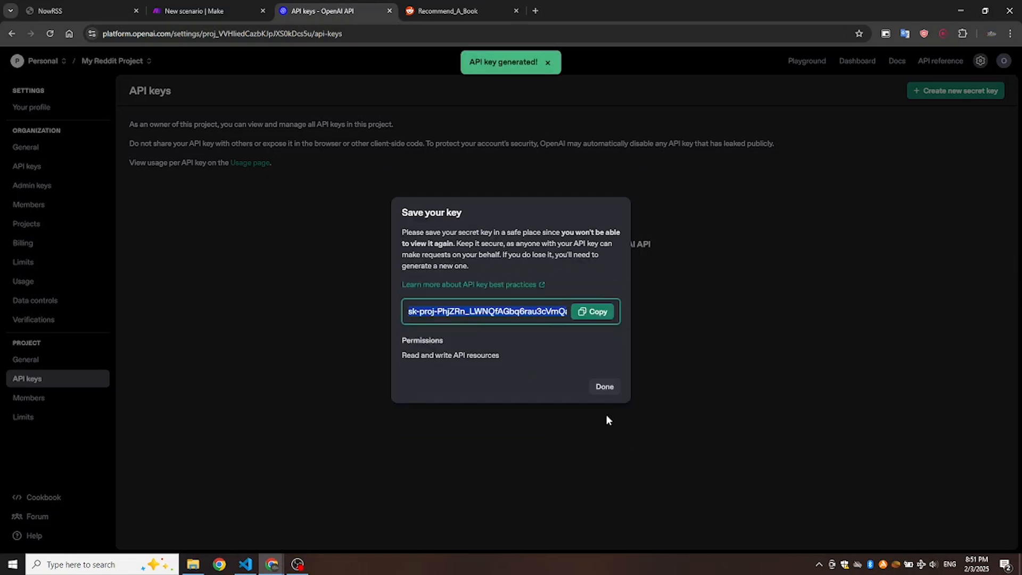
pyautogui.click(197, 11)
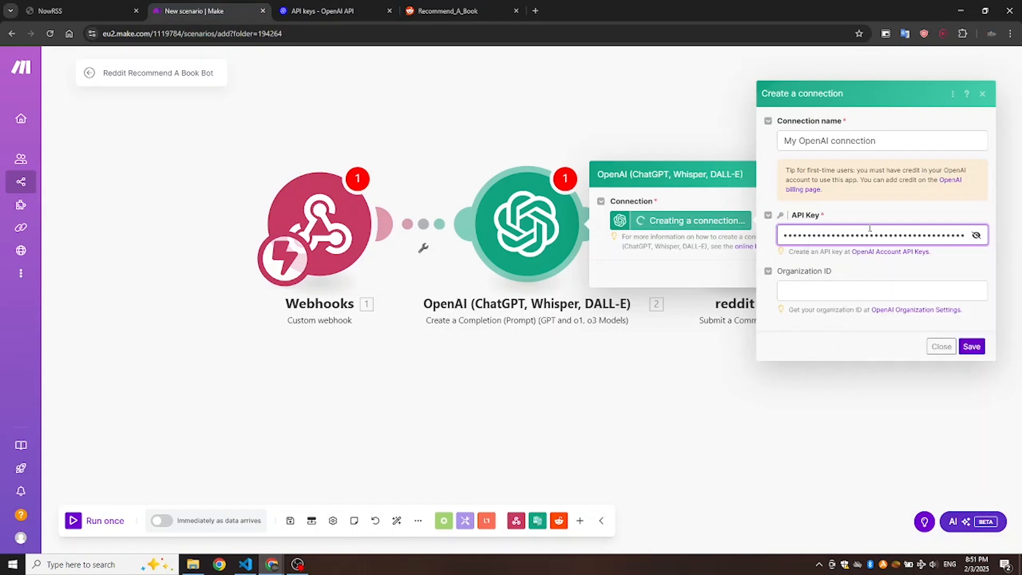
# Save My OpenAI connection with the pasted key and select model gpt-4o-mini.
pyautogui.click(972, 346)
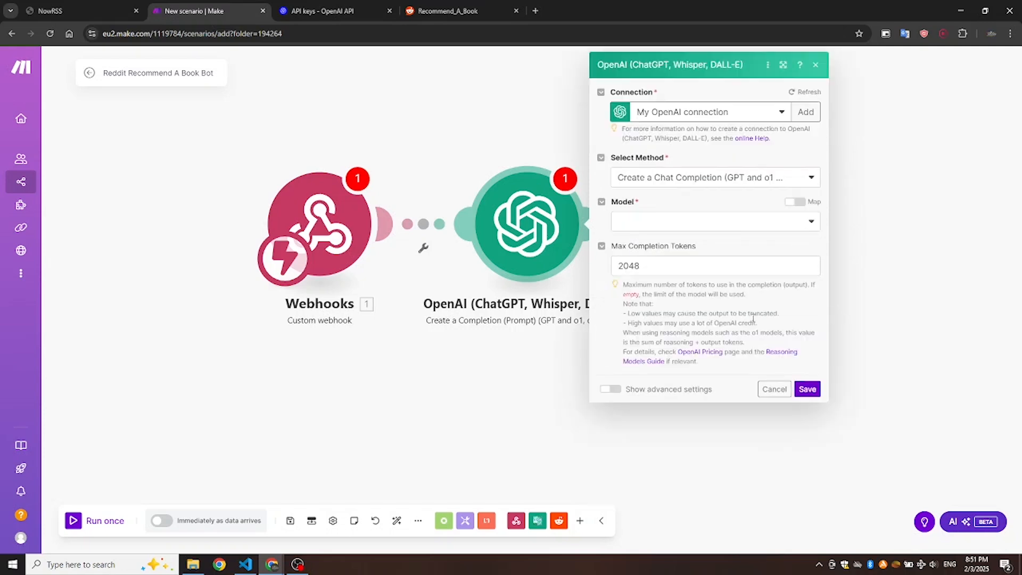
pyautogui.click(714, 221)
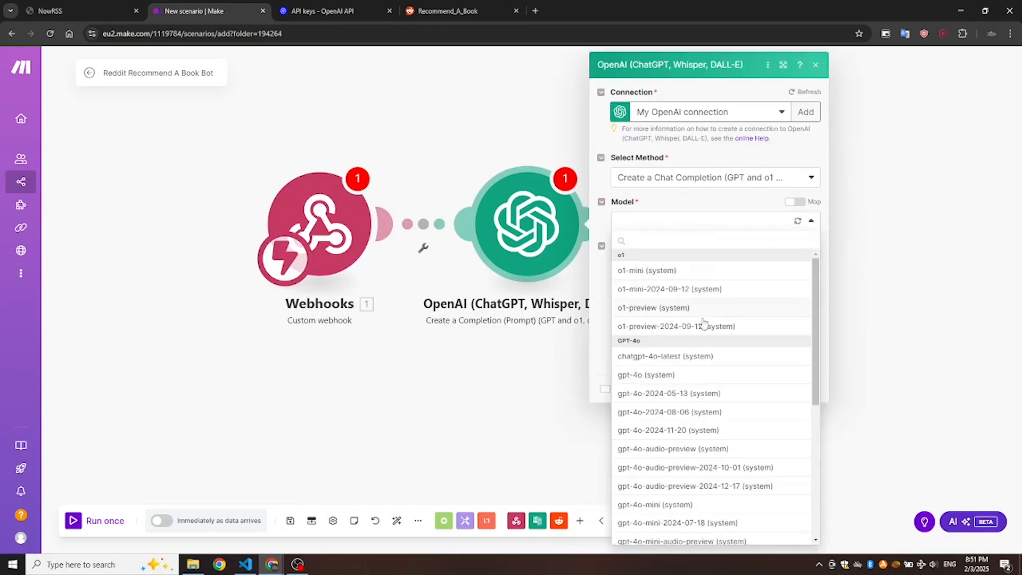
pyautogui.click(649, 505)
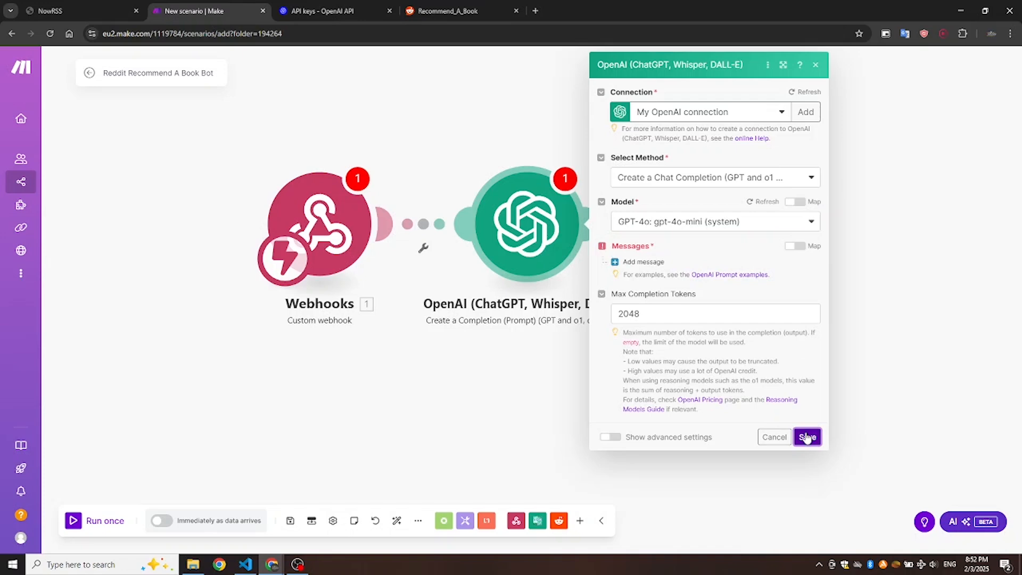
# Add a User message prompting brief replies to Recommend A Book posts, and save.
pyautogui.click(615, 262)
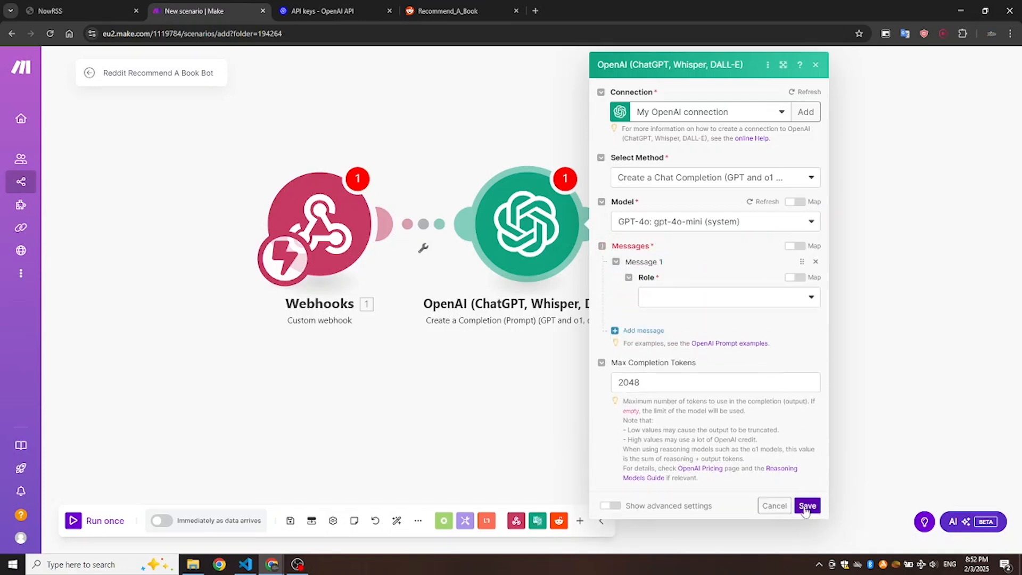
pyautogui.click(728, 297)
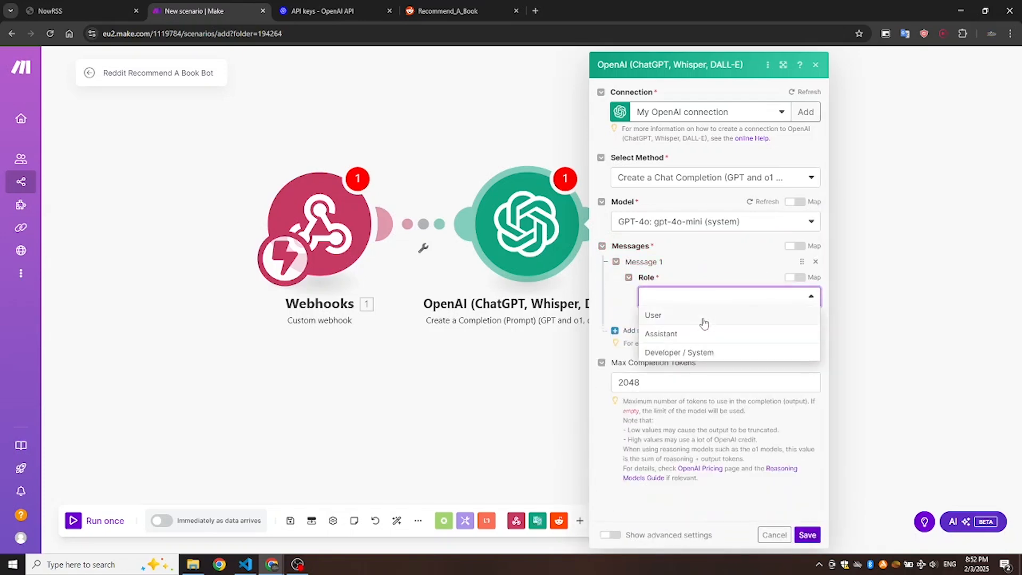
pyautogui.click(680, 352)
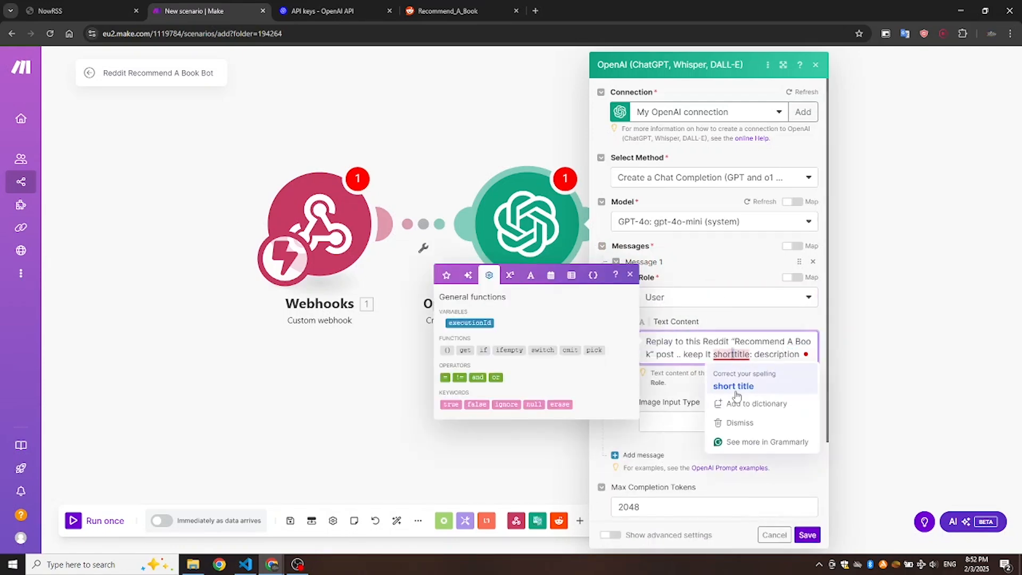
pyautogui.click(732, 386)
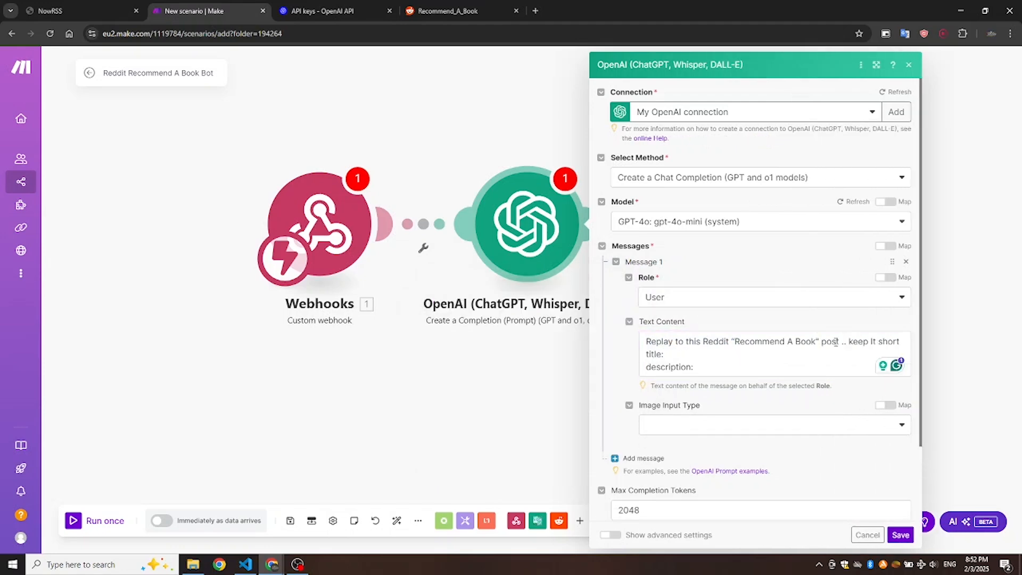
pyautogui.click(761, 354)
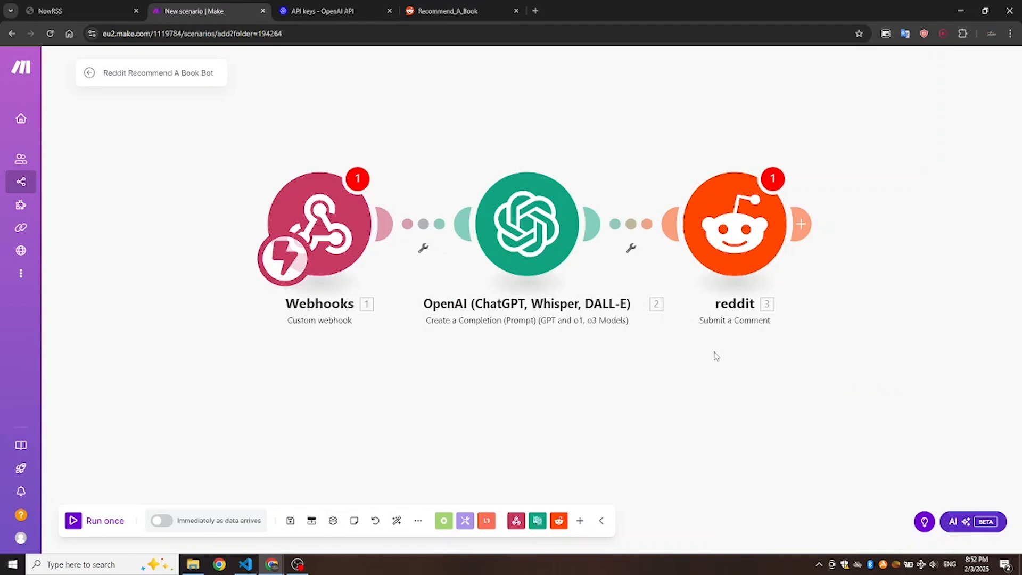
# Compare the NowRSS Recommend A Book feed posts against the r/Recommend_A_Book subreddit.
pyautogui.click(315, 224)
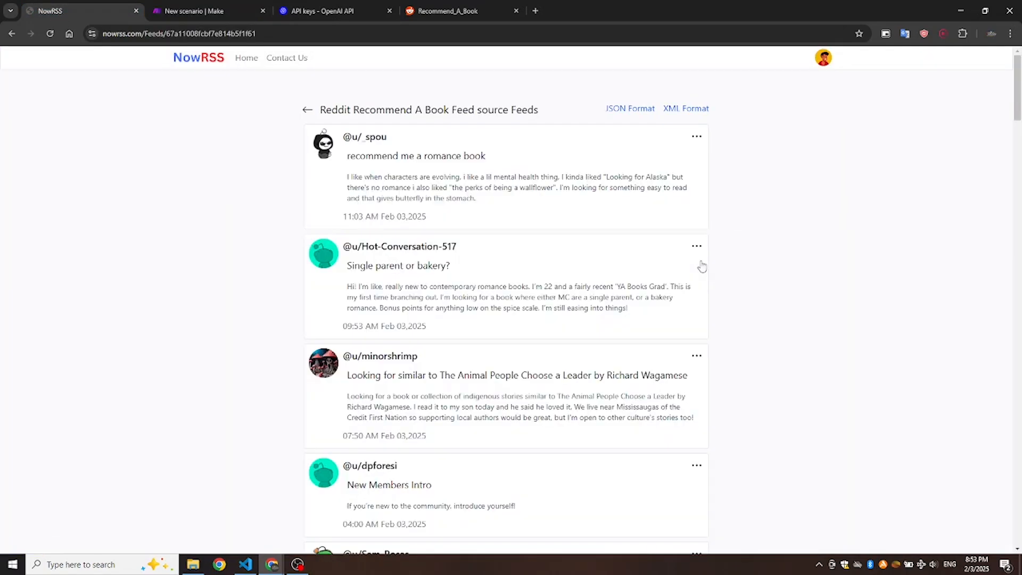
pyautogui.moveTo(440, 30)
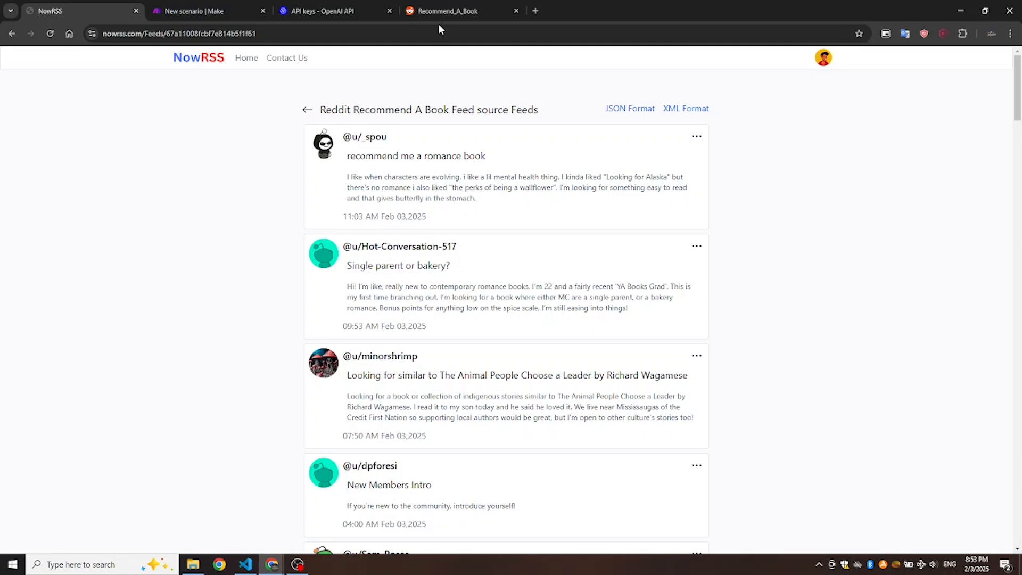
pyautogui.click(451, 11)
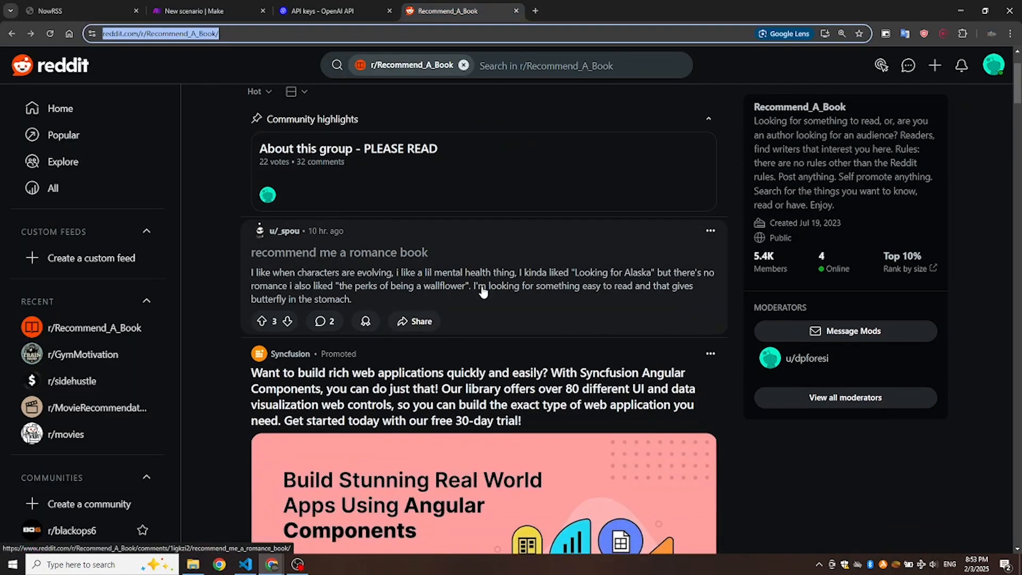
pyautogui.click(58, 11)
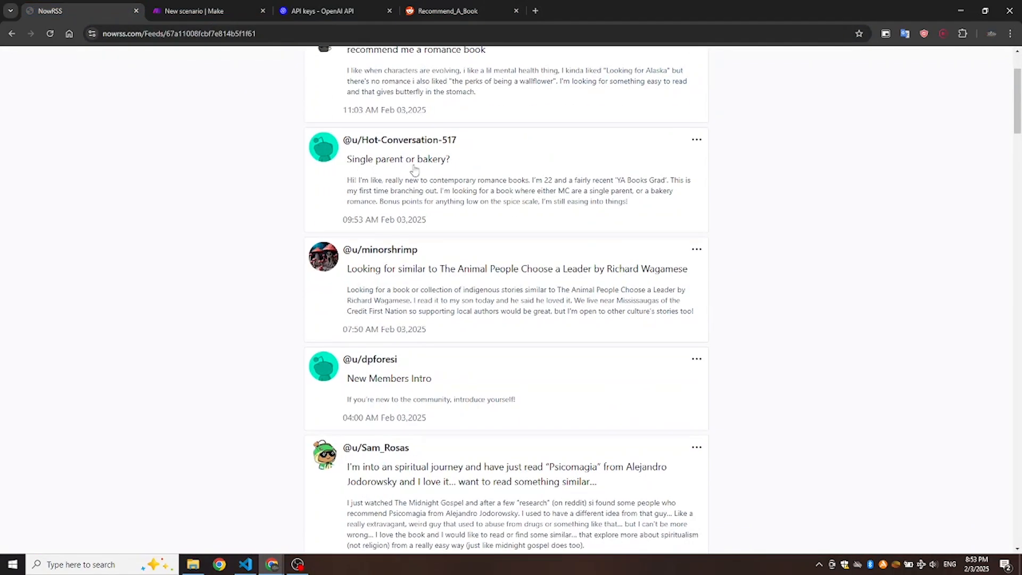
pyautogui.click(446, 10)
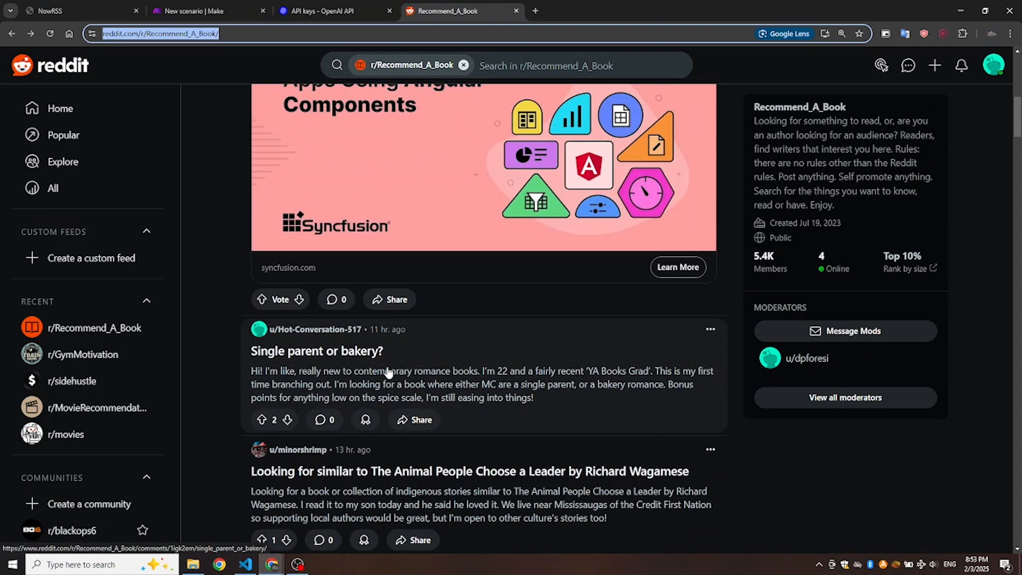
pyautogui.scroll(-3)
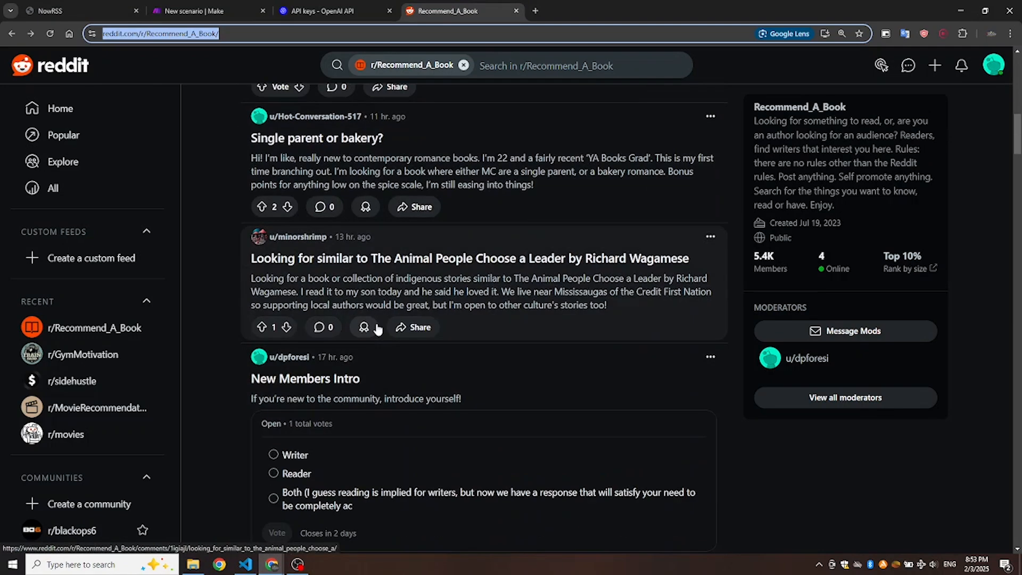
pyautogui.click(64, 11)
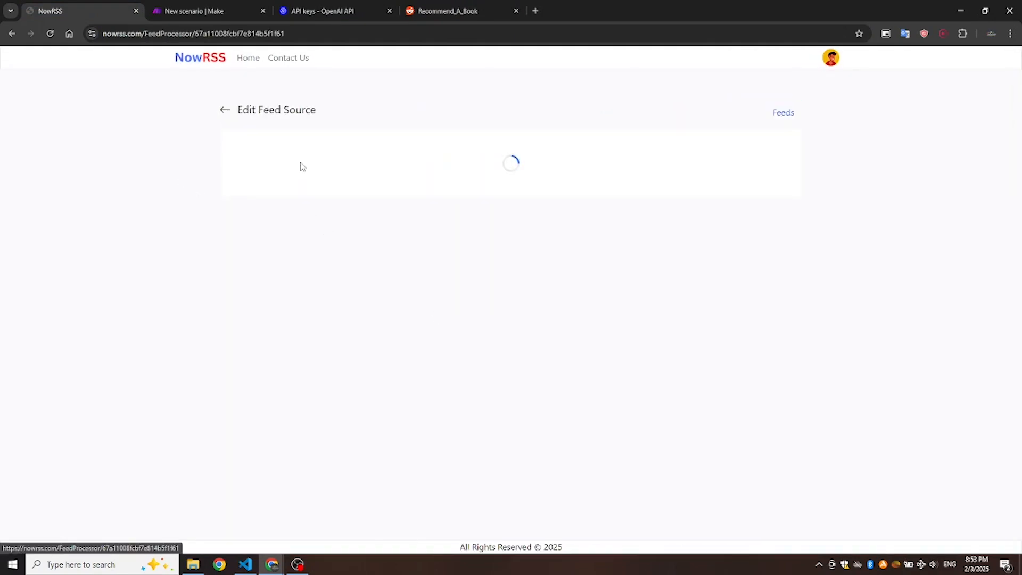
# Add a webhook named 'Reddit webhook 1' to the Make trigger and save it.
pyautogui.click(200, 10)
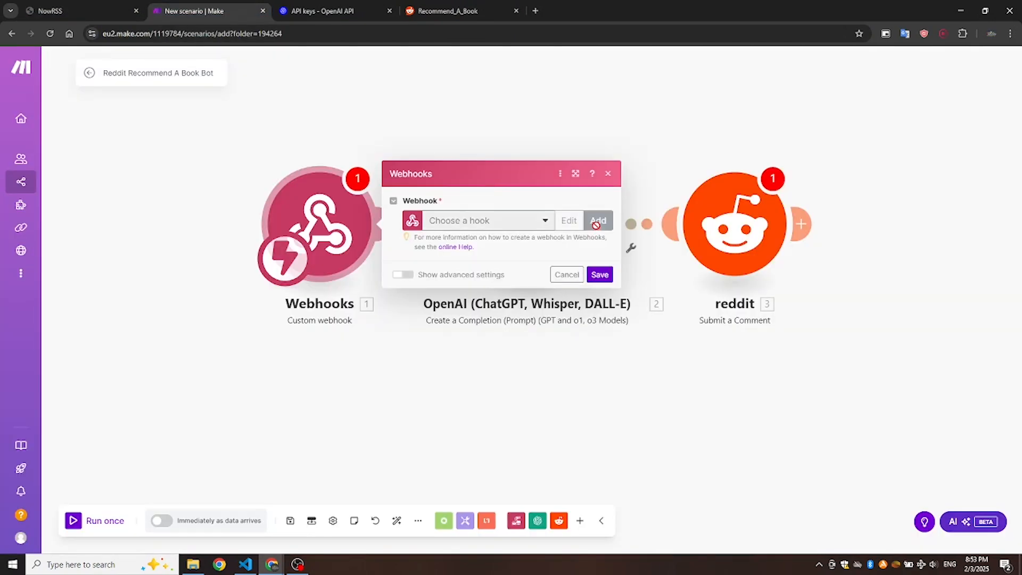
pyautogui.click(598, 221)
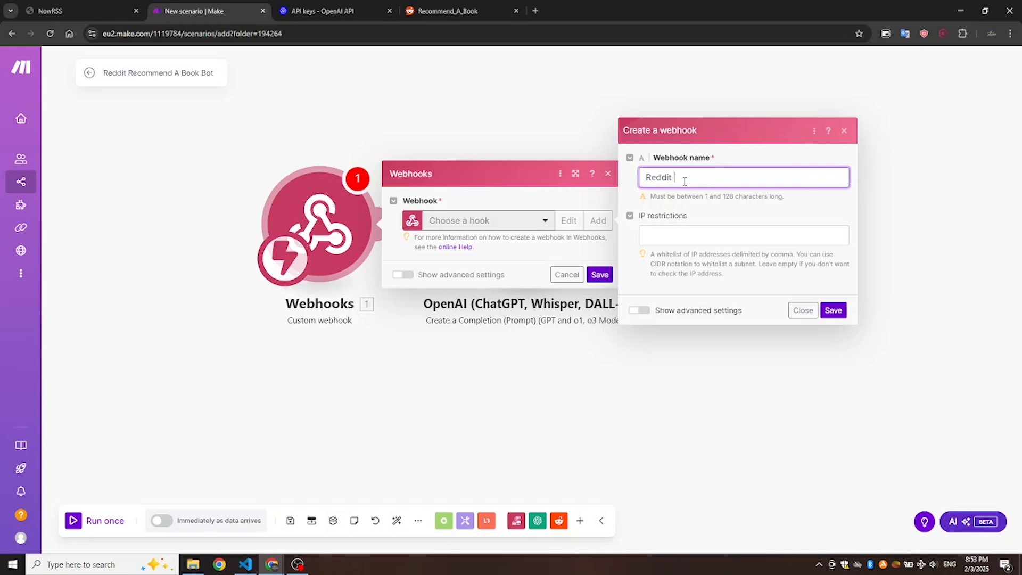
pyautogui.write('webhook 1')
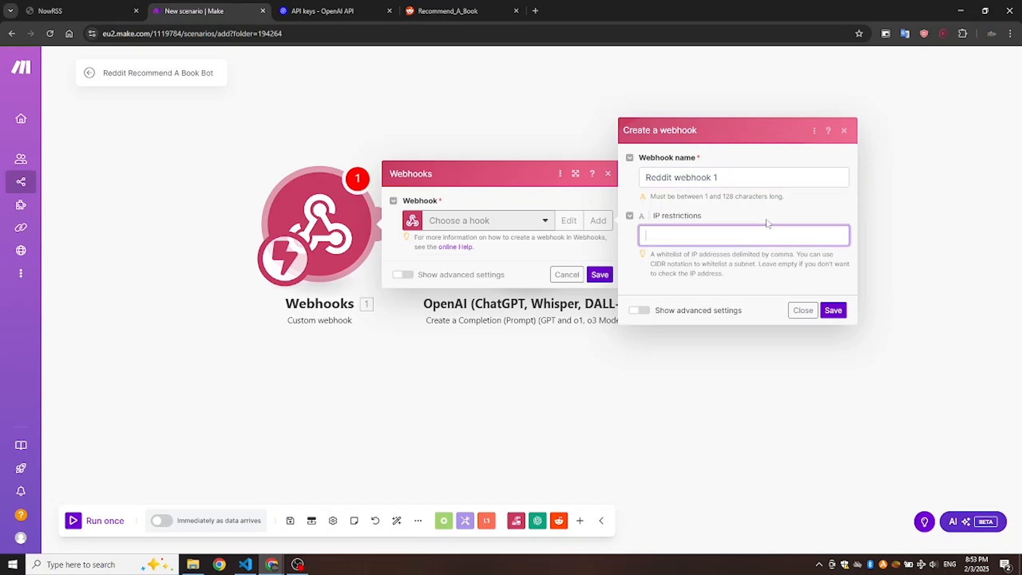
pyautogui.click(833, 310)
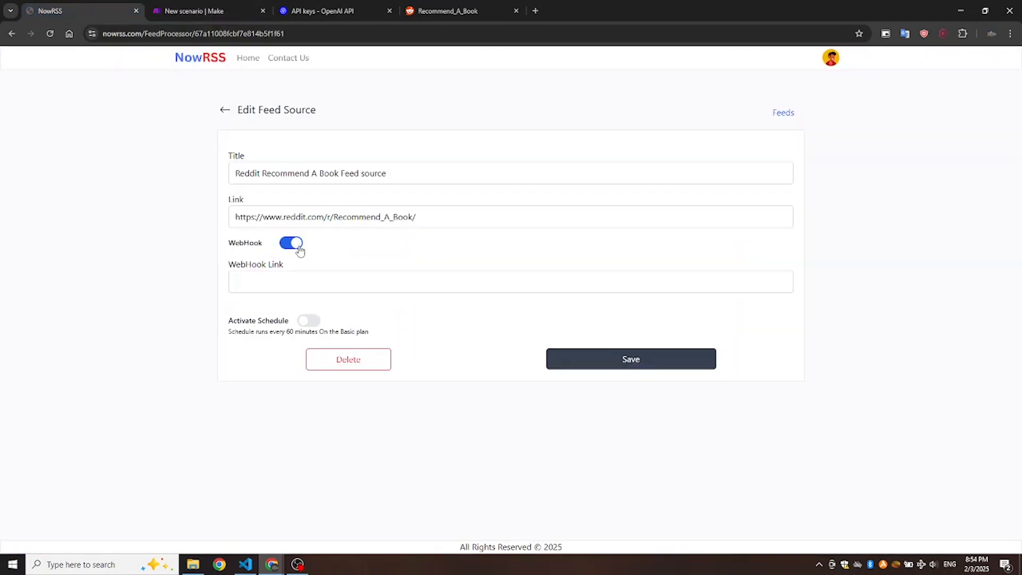
# Save the NowRSS feed source with the Make webhook link and run a successful webhook test.
pyautogui.click(630, 359)
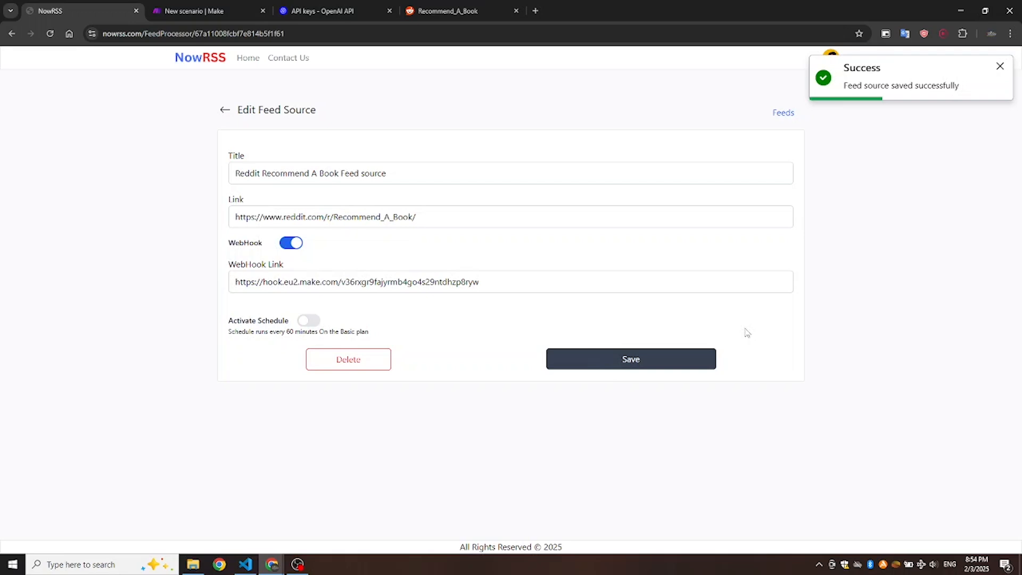
pyautogui.click(783, 112)
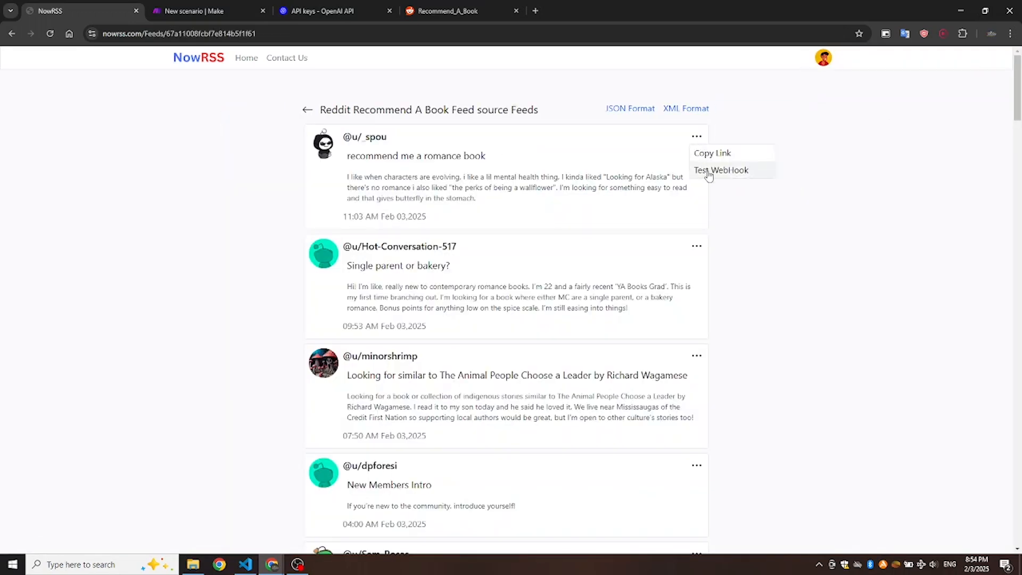
pyautogui.click(721, 170)
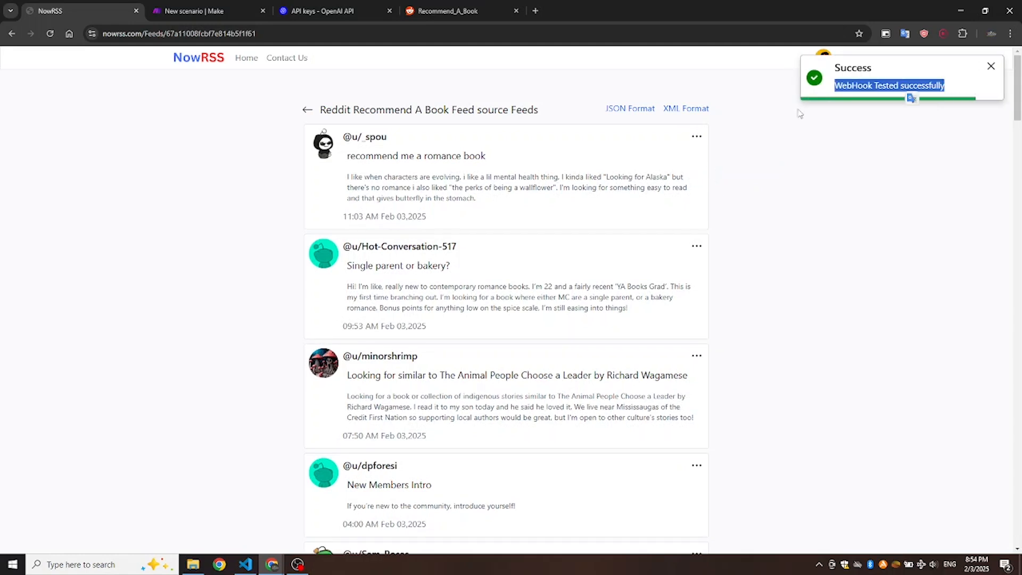
pyautogui.click(198, 11)
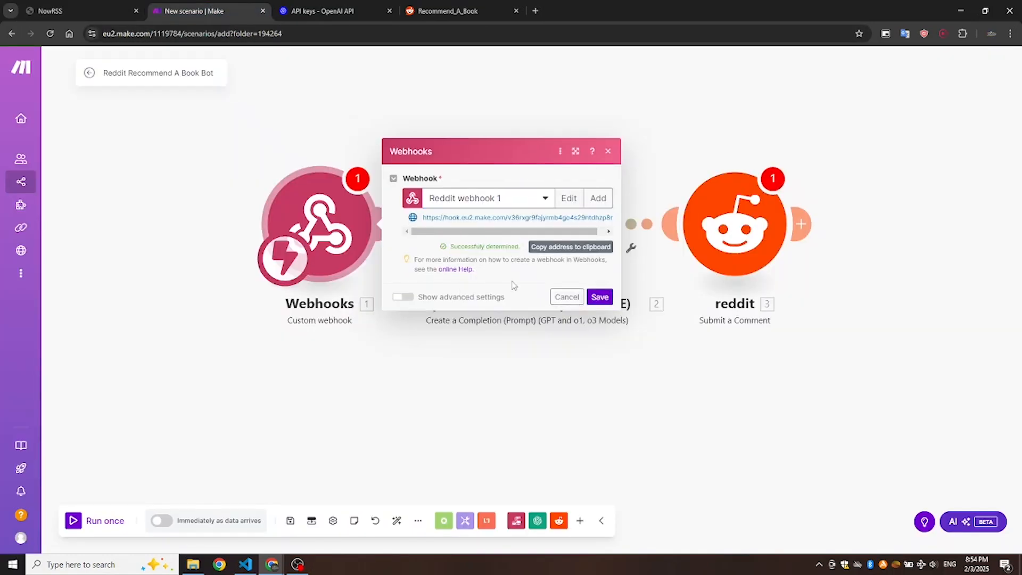
# Confirm the webhook trigger and start a new Reddit connection with advanced settings shown.
pyautogui.click(599, 296)
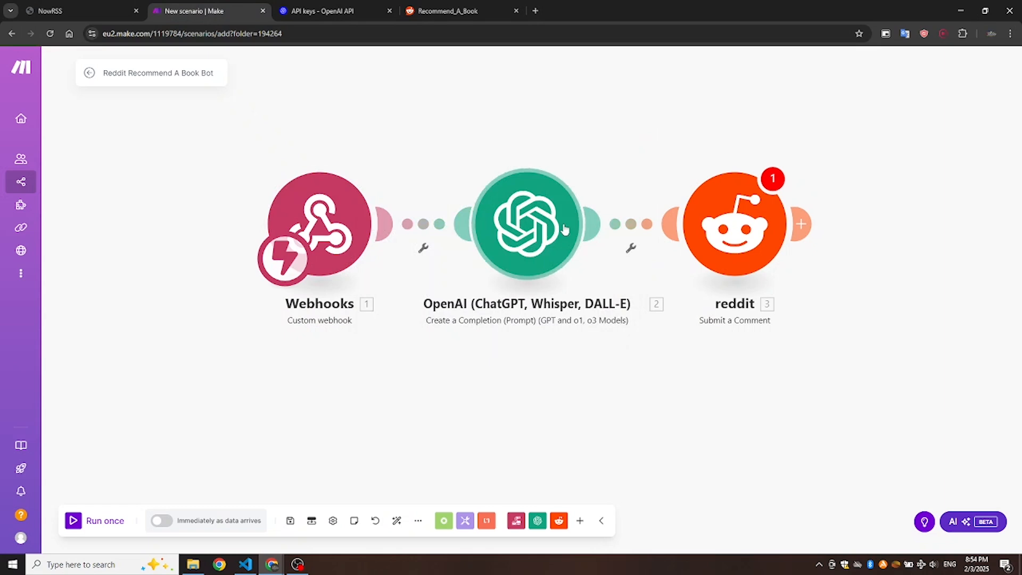
pyautogui.click(732, 223)
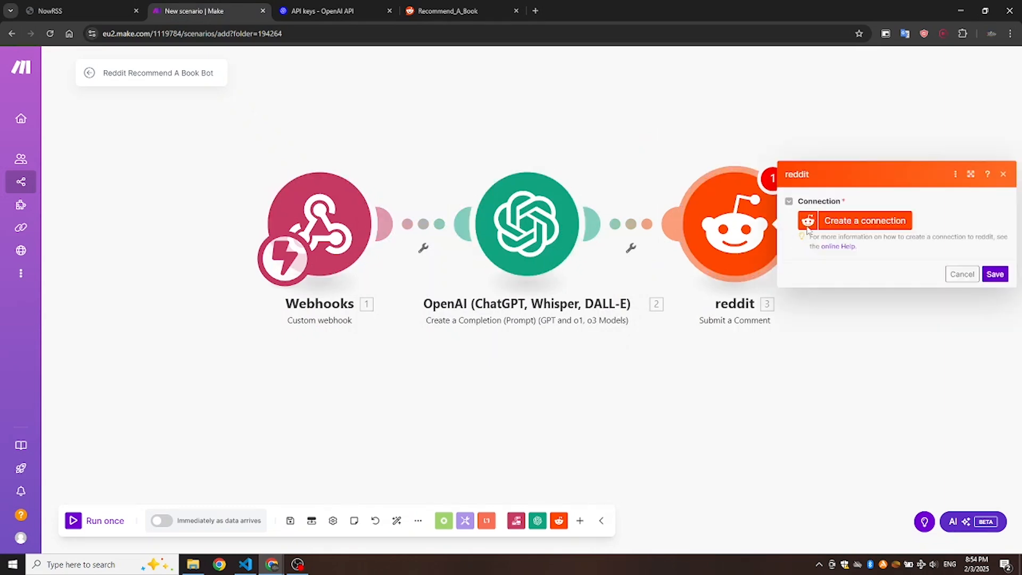
pyautogui.click(865, 220)
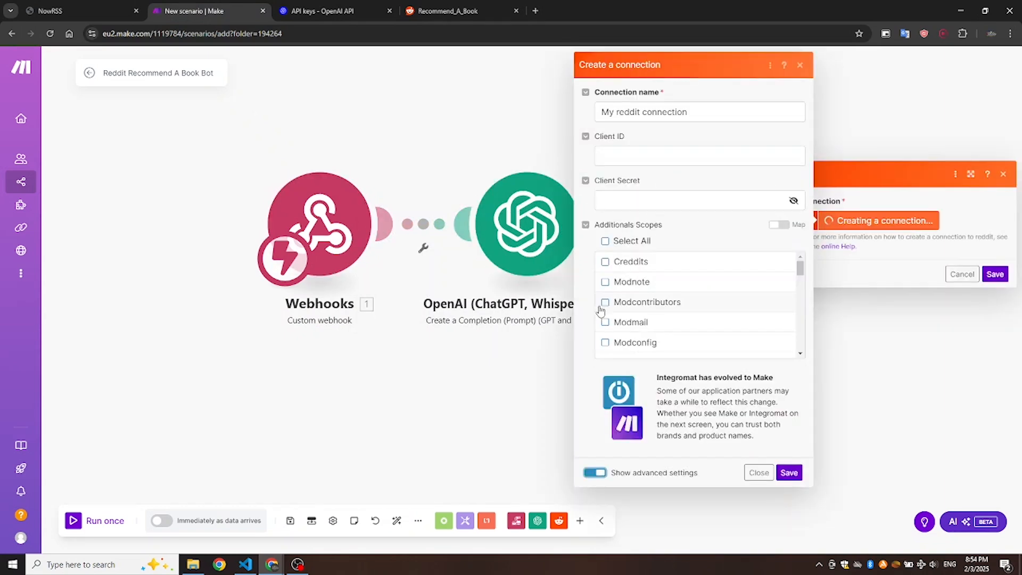
pyautogui.click(692, 200)
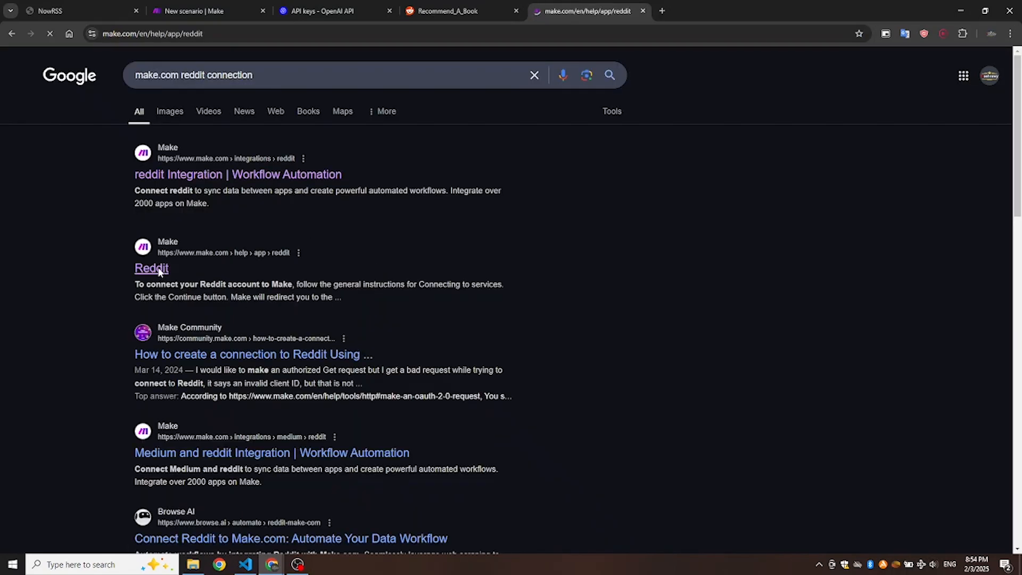
# Open and read Make's Reddit help article on generating client credentials.
pyautogui.click(152, 267)
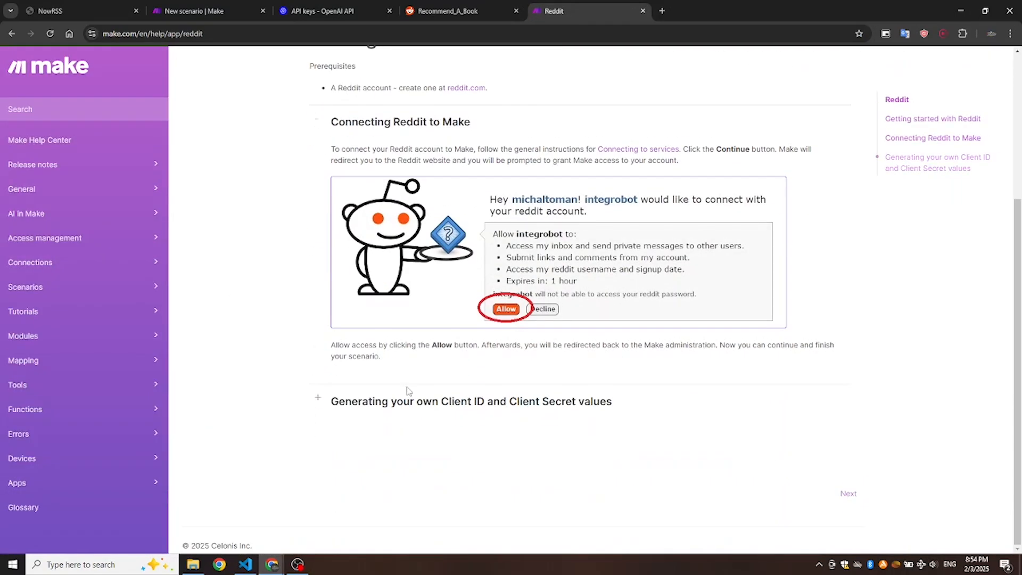
pyautogui.scroll(-3)
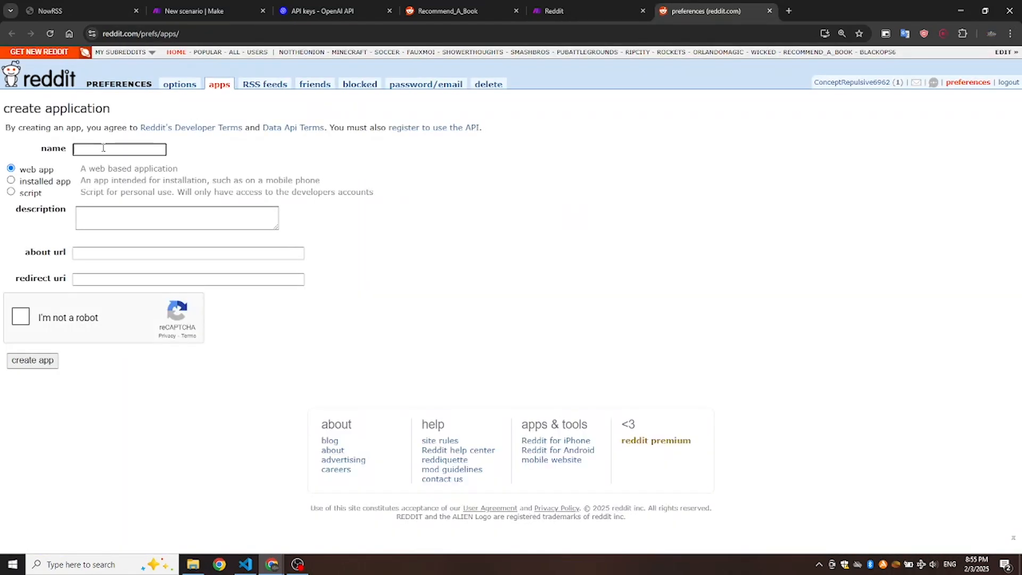
pyautogui.write('My A')
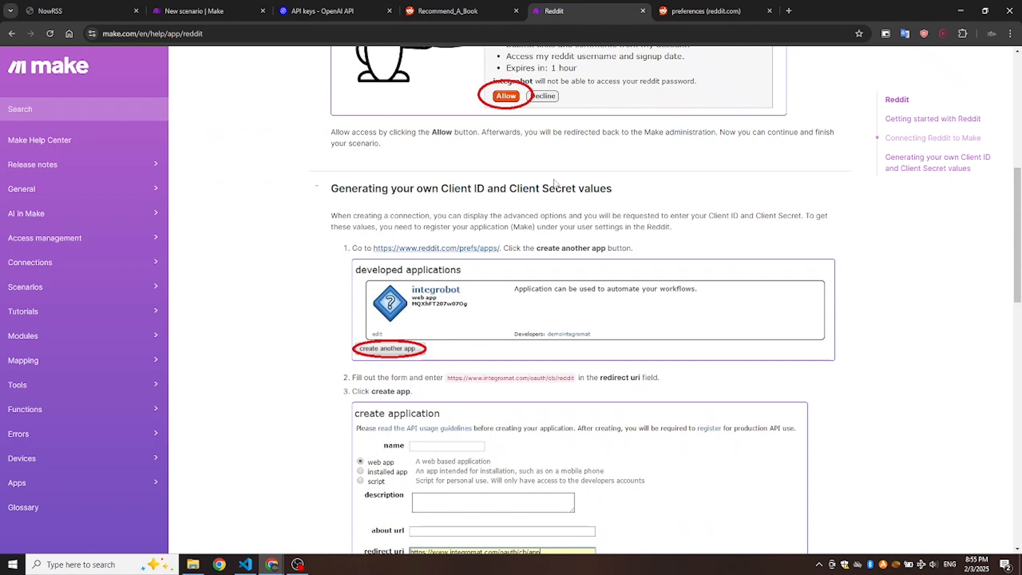
pyautogui.scroll(-3)
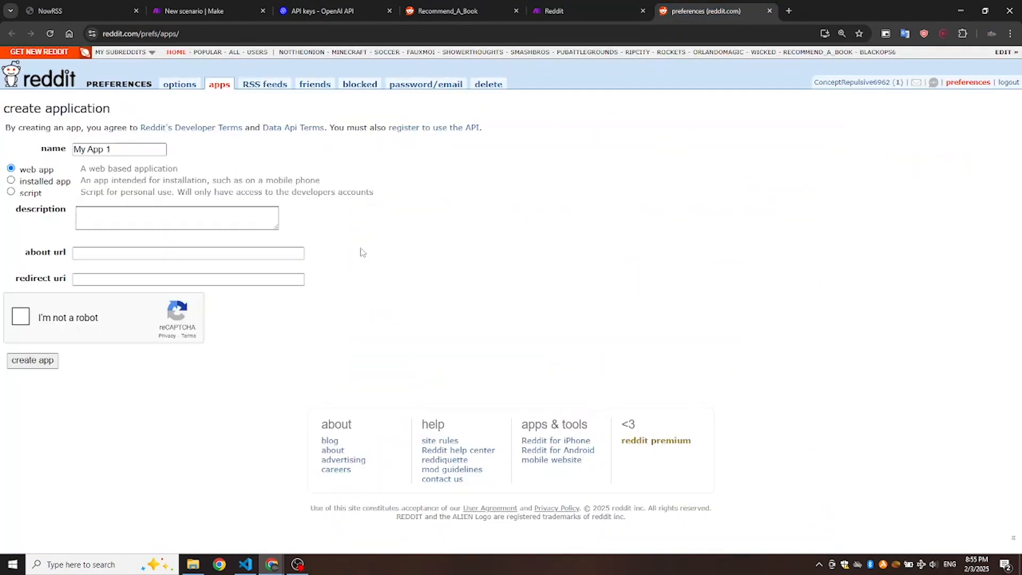
pyautogui.write('https://www.integromat.com/oauth/cb/reddit')
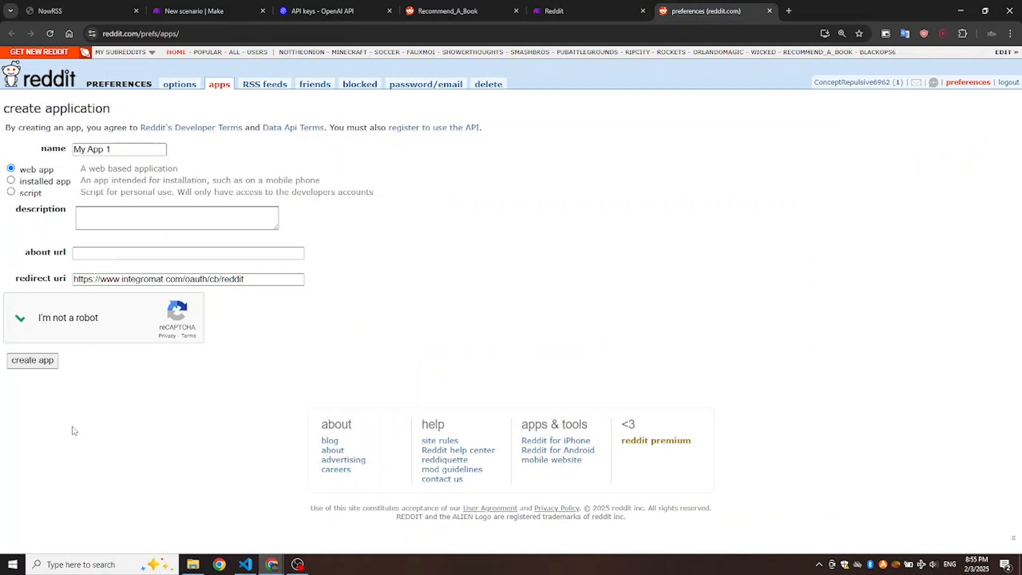
pyautogui.click(33, 360)
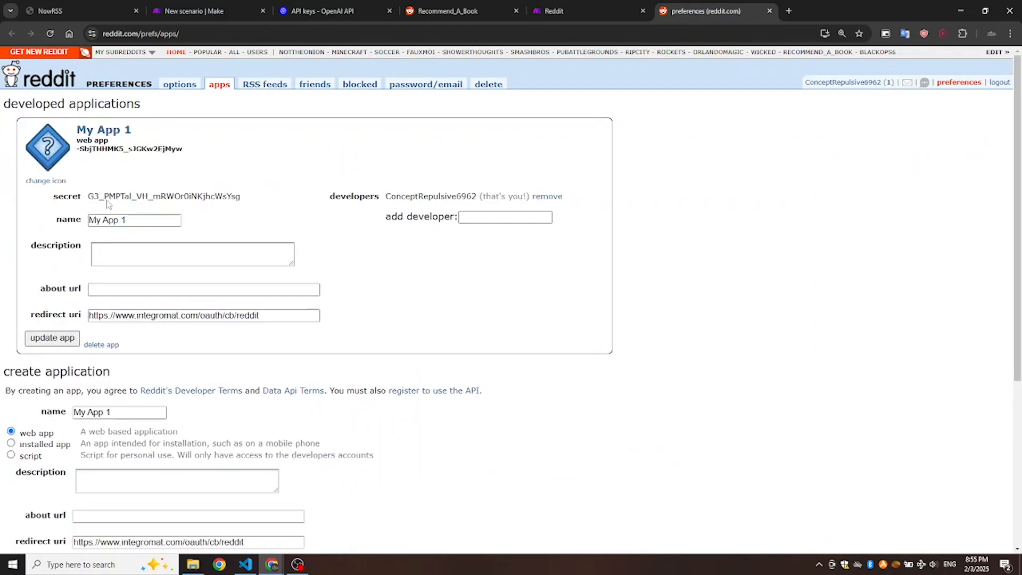
pyautogui.doubleClick(132, 148)
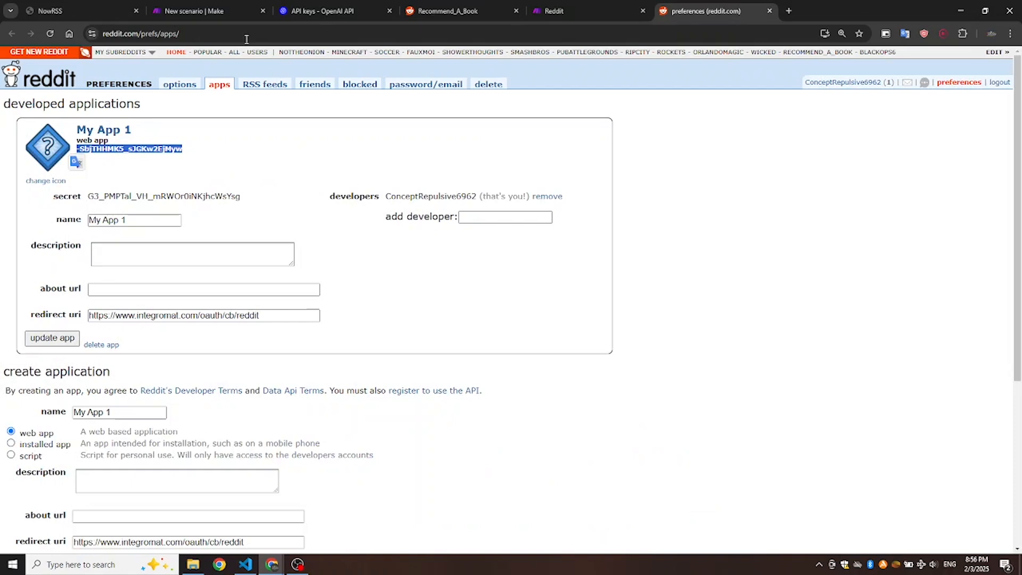
pyautogui.moveTo(155, 278)
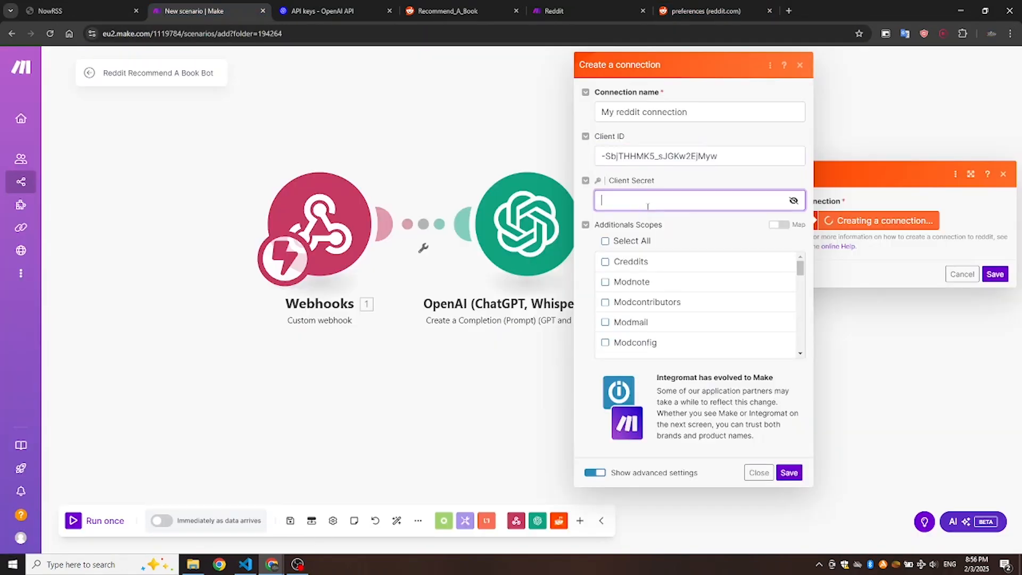
# Save the Reddit connection and allow My App 1 access to the Reddit account.
pyautogui.click(789, 472)
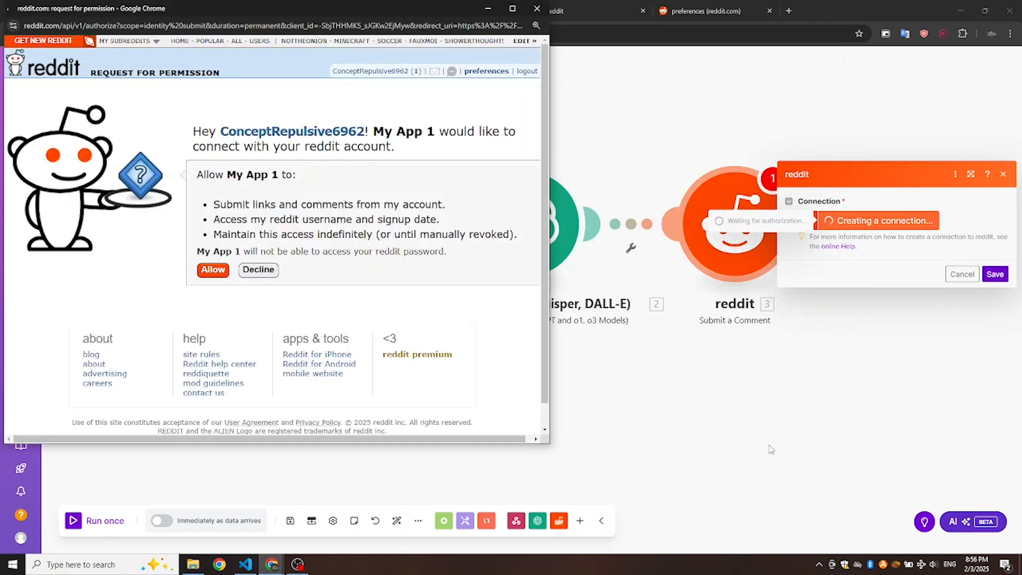
pyautogui.doubleClick(251, 174)
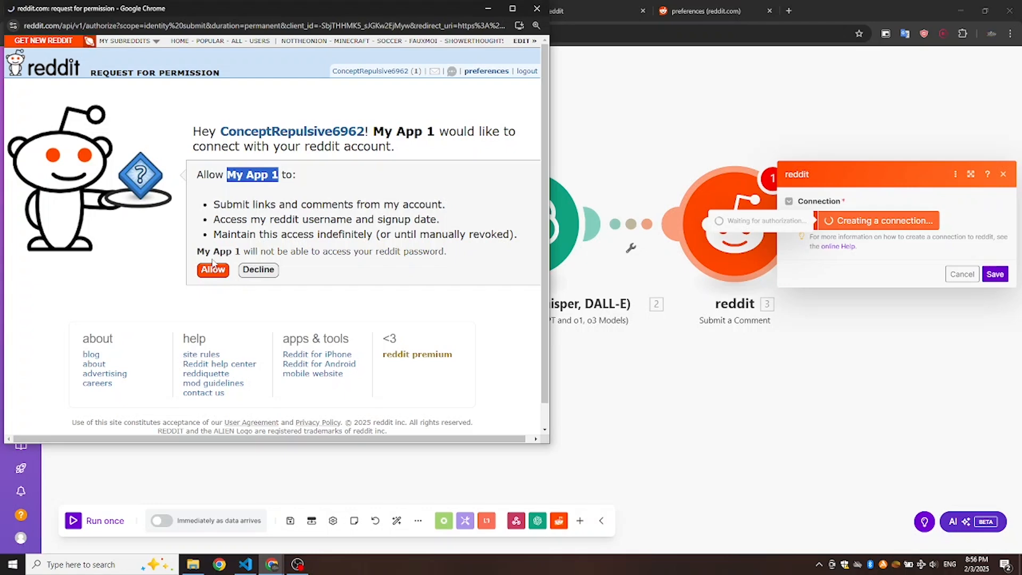
pyautogui.click(213, 270)
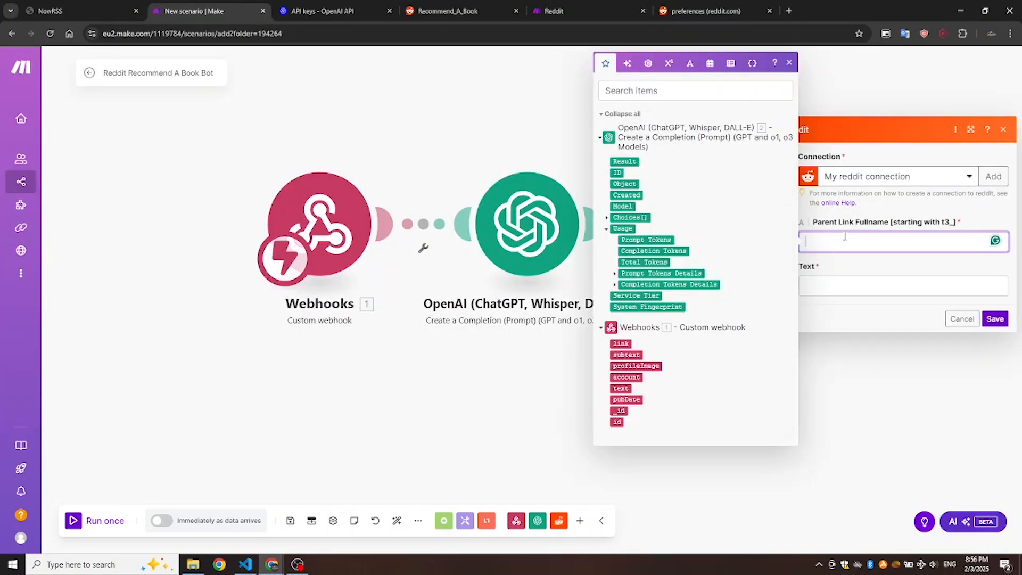
# Map webhook id to Parent Link Fullname and Message.Content to Text, then review the OpenAI module.
pyautogui.click(616, 422)
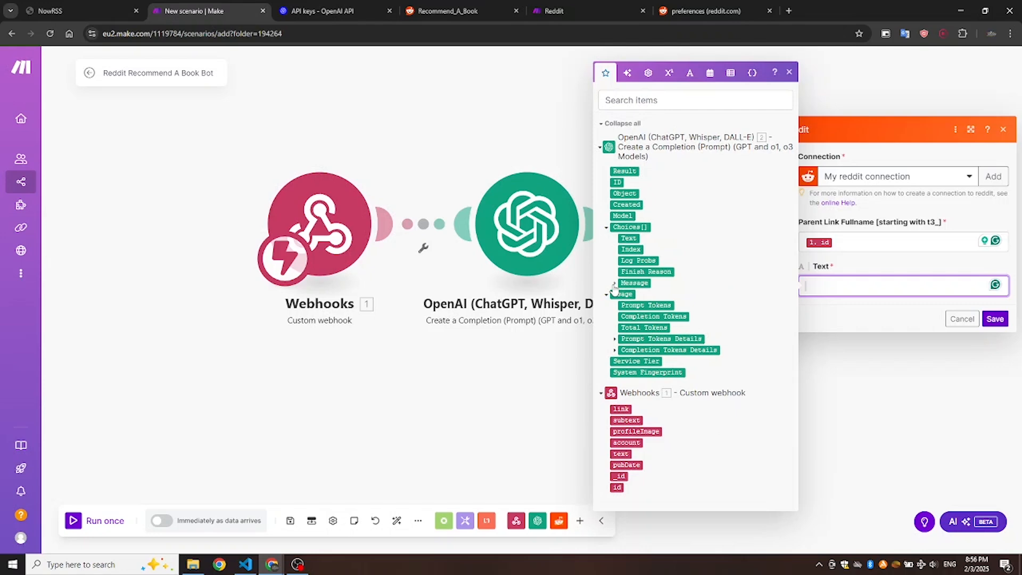
pyautogui.click(614, 283)
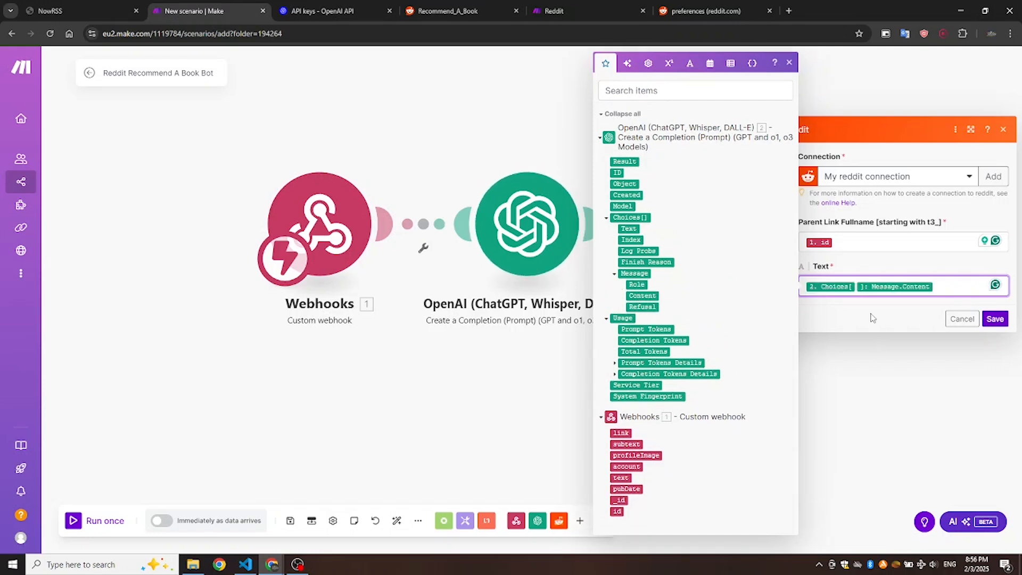
pyautogui.click(995, 319)
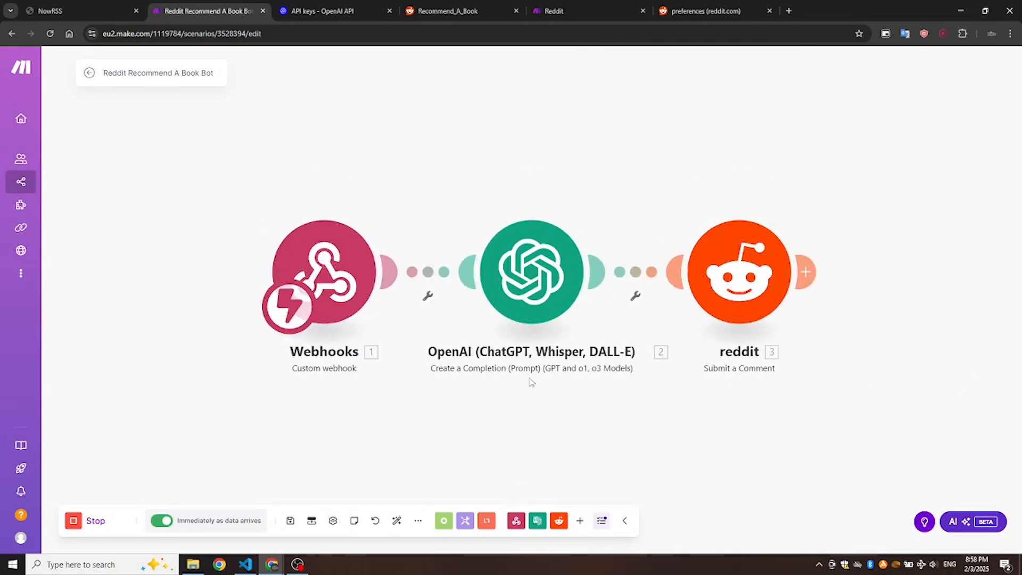
pyautogui.click(528, 276)
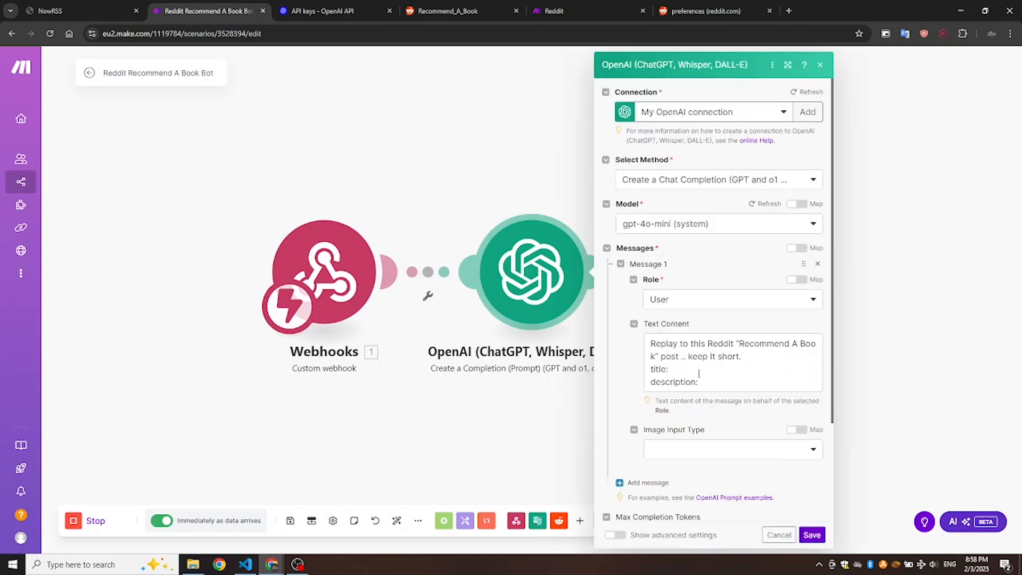
pyautogui.click(698, 382)
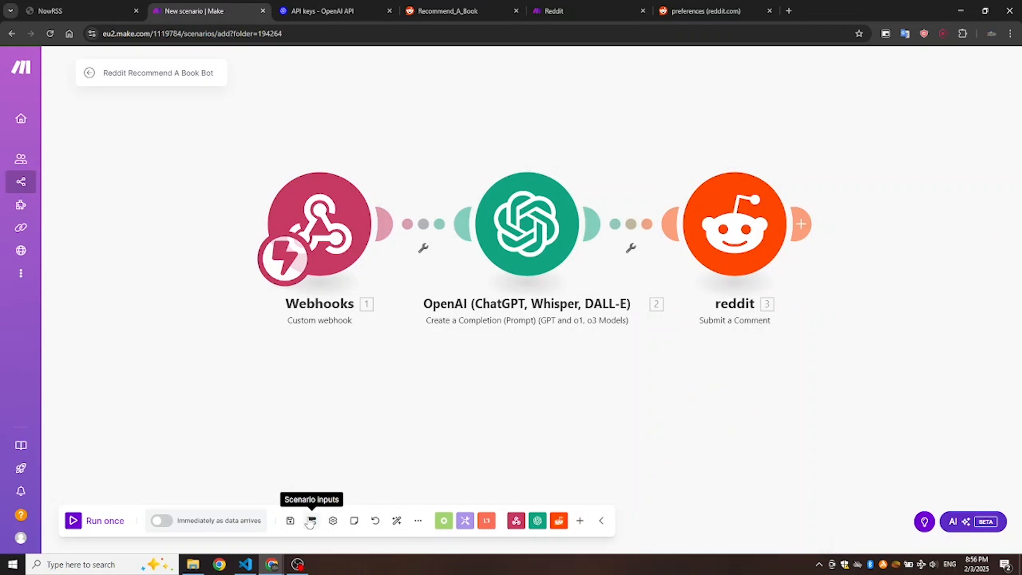
# Save and exit the scenario editor, then switch the scenario on.
pyautogui.click(310, 520)
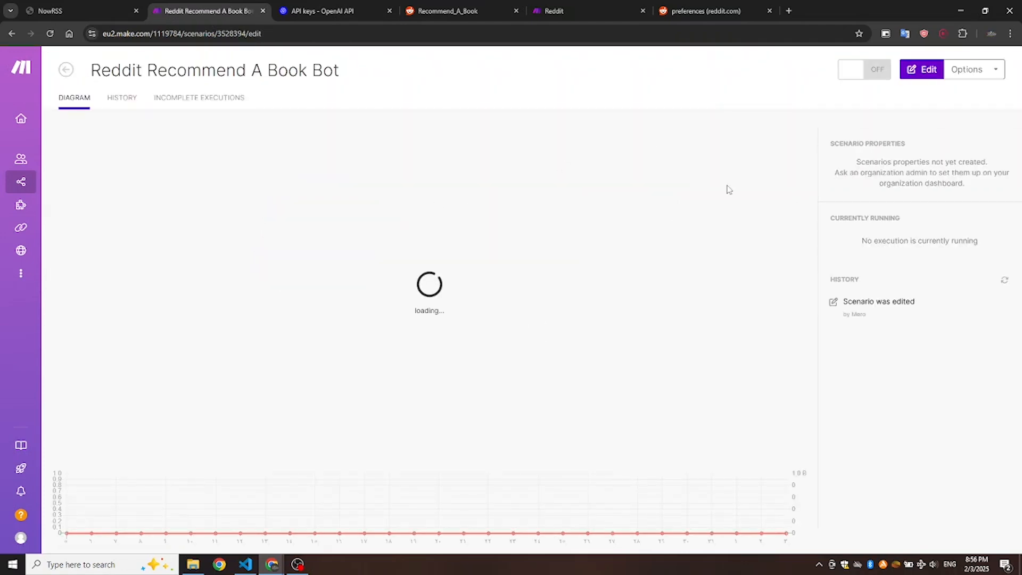
pyautogui.click(864, 70)
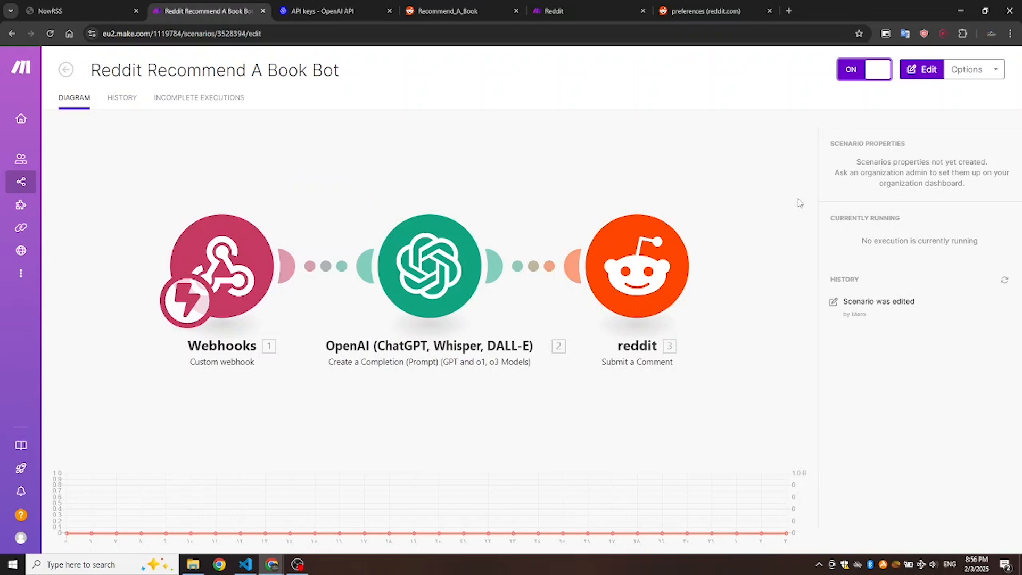
pyautogui.click(59, 11)
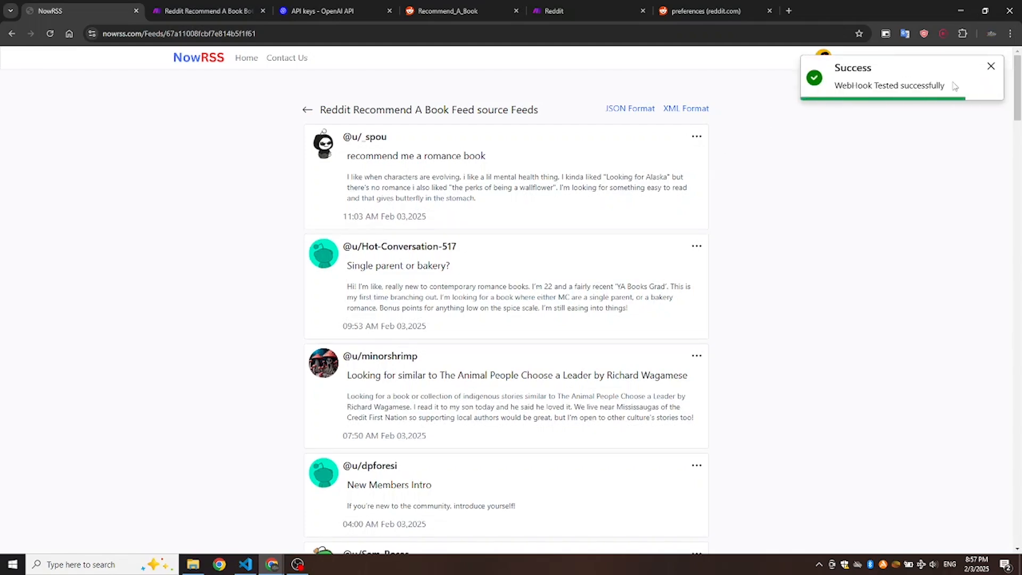
# Check the successful run in Make's history, then view the Recommend_A_Book subreddit.
pyautogui.click(208, 10)
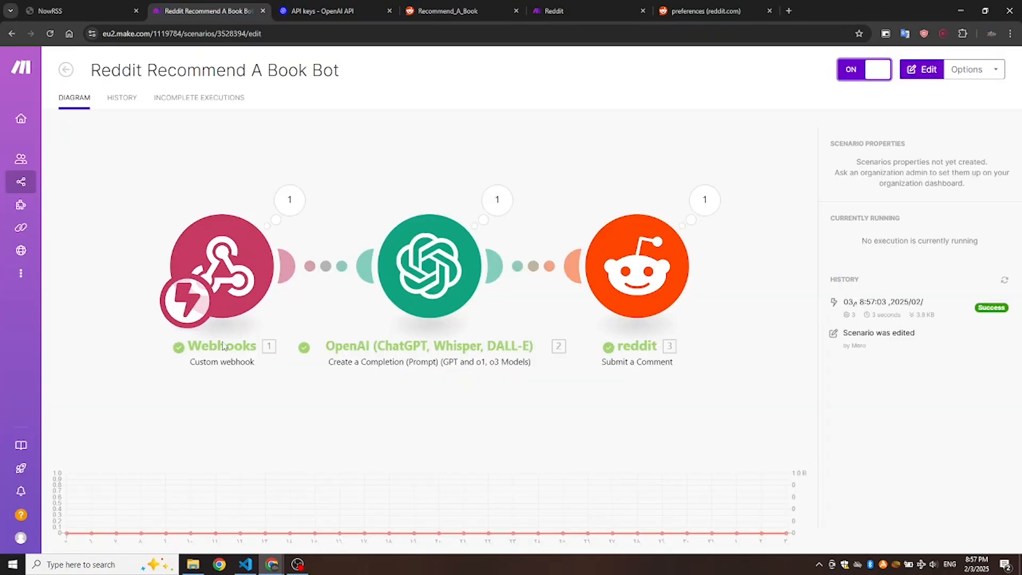
pyautogui.click(448, 10)
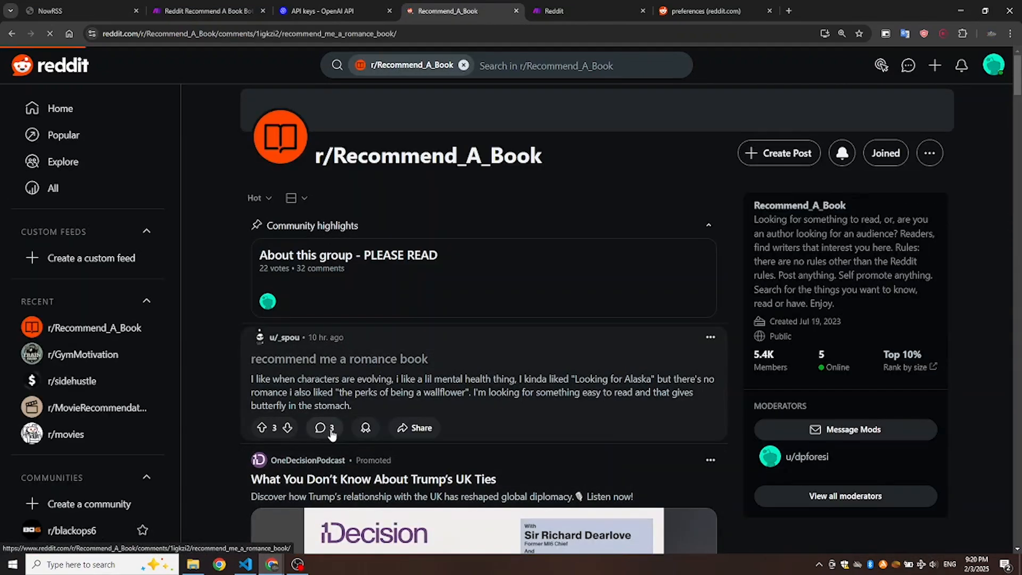
# View the romance post's comments showing the bot's 'It Ends with Us' recommendation.
pyautogui.click(321, 428)
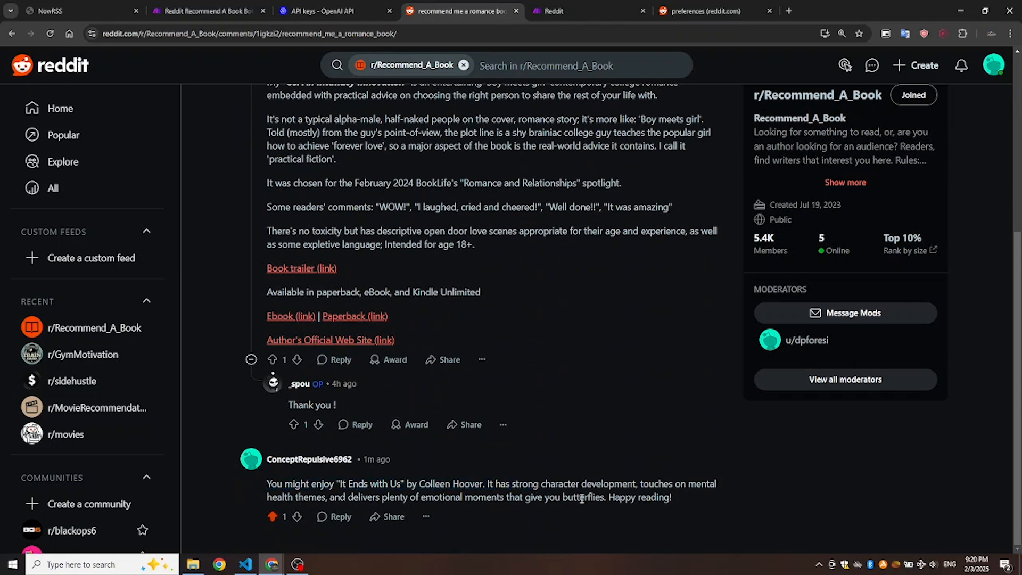
pyautogui.moveTo(578, 499)
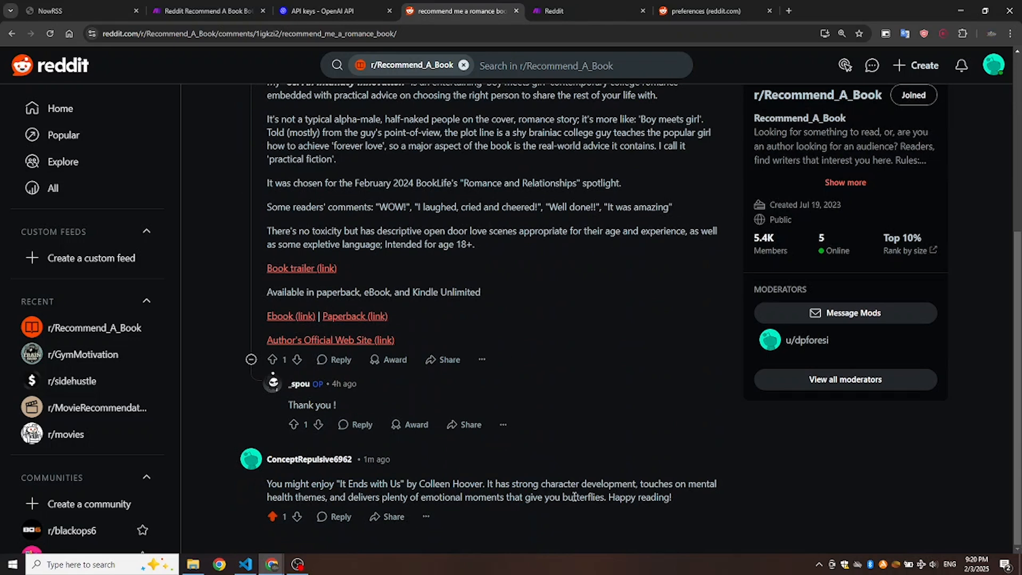
pyautogui.moveTo(570, 531)
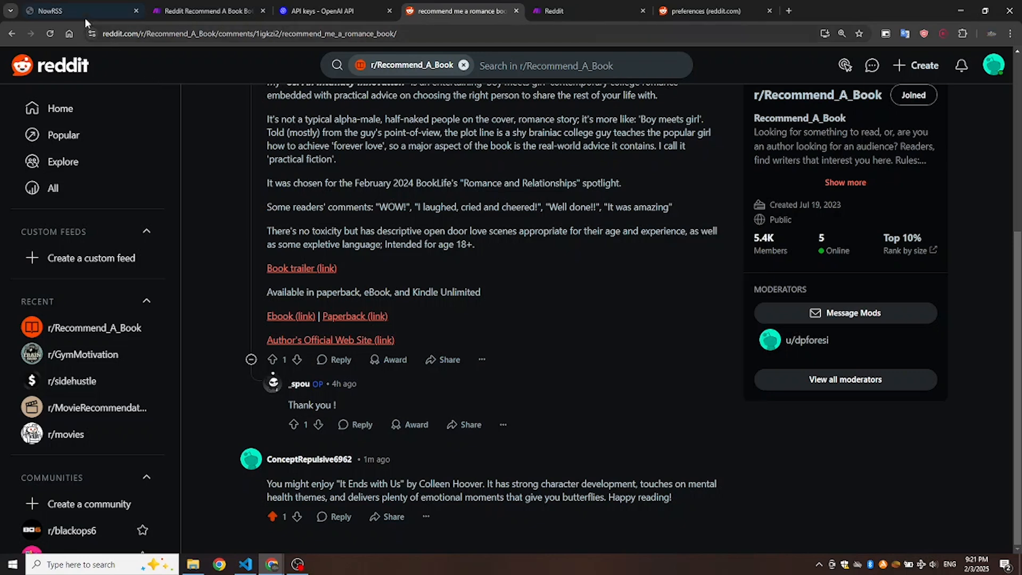
pyautogui.click(70, 10)
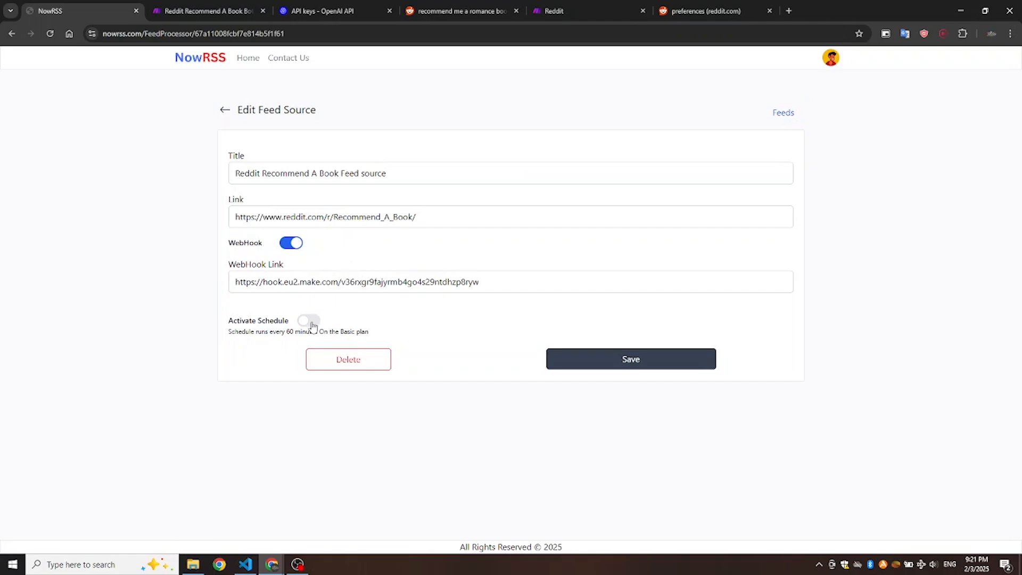
# Activate and save the hourly feed schedule, then send a test post to the webhook.
pyautogui.click(308, 321)
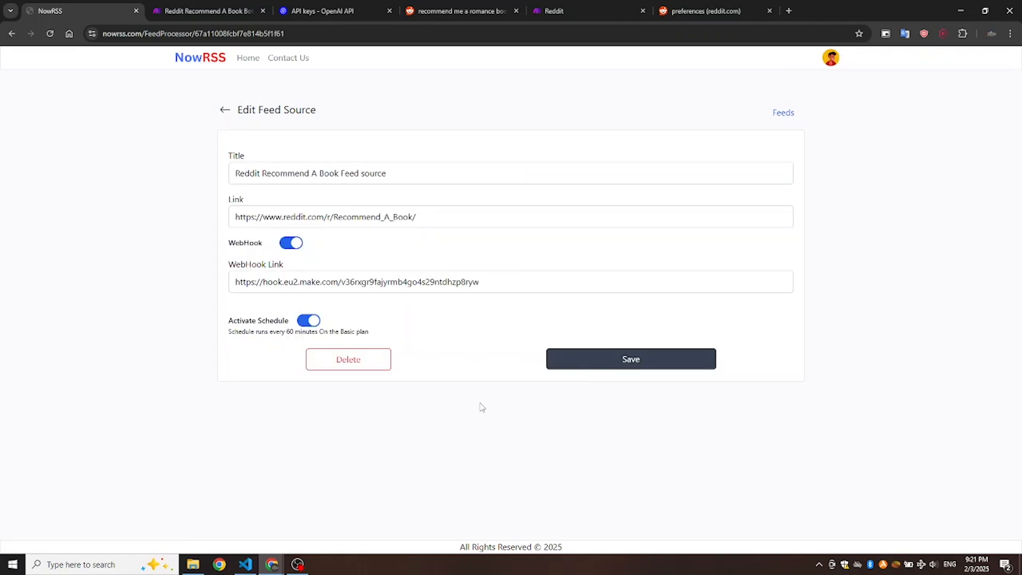
pyautogui.click(631, 359)
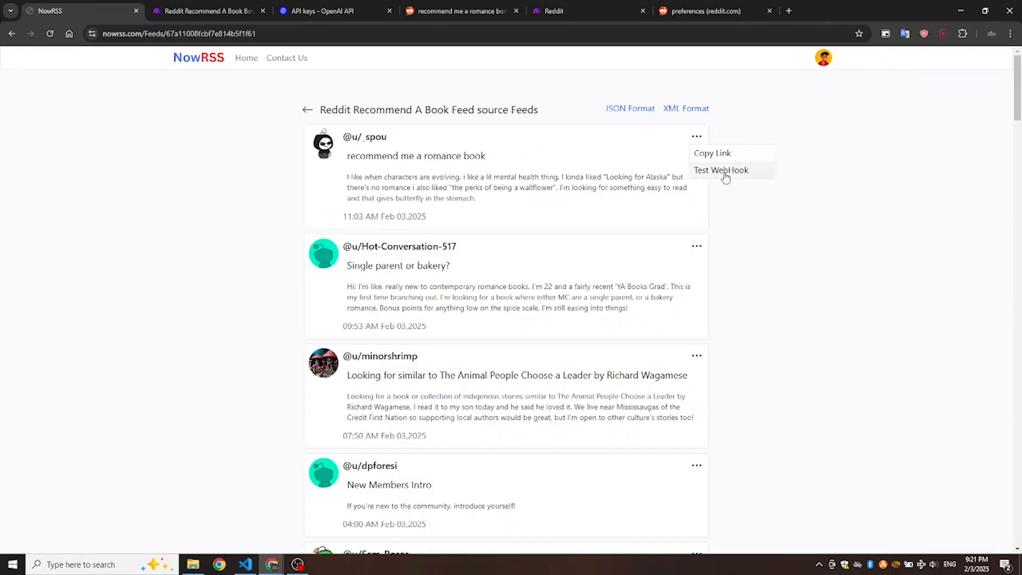
pyautogui.click(721, 170)
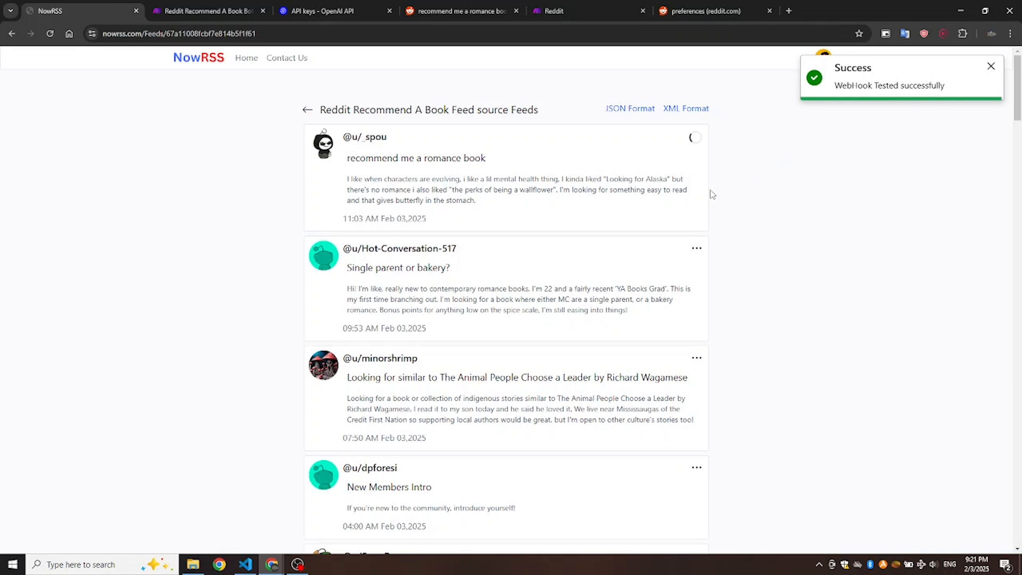
pyautogui.moveTo(706, 175)
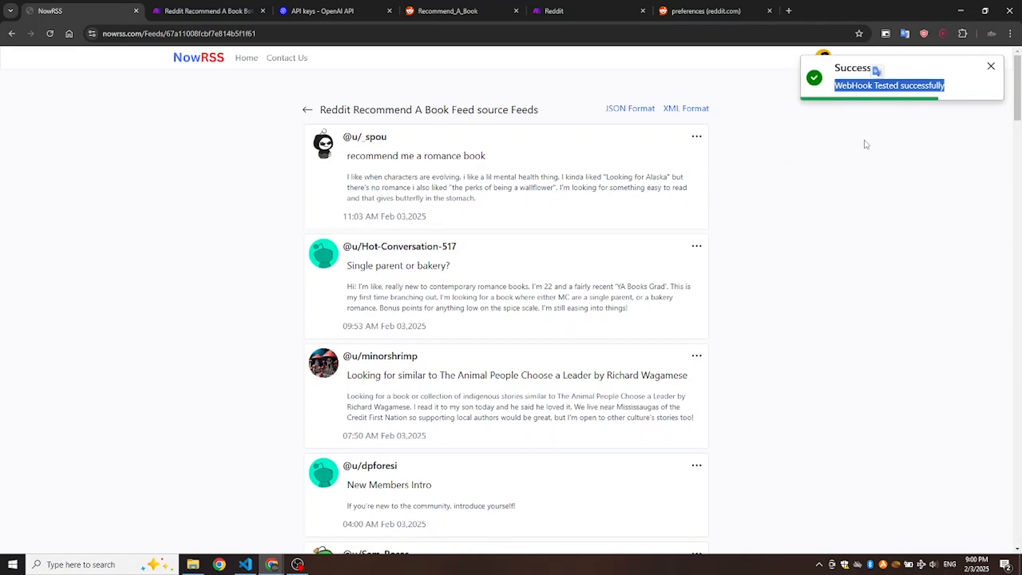
pyautogui.click(205, 10)
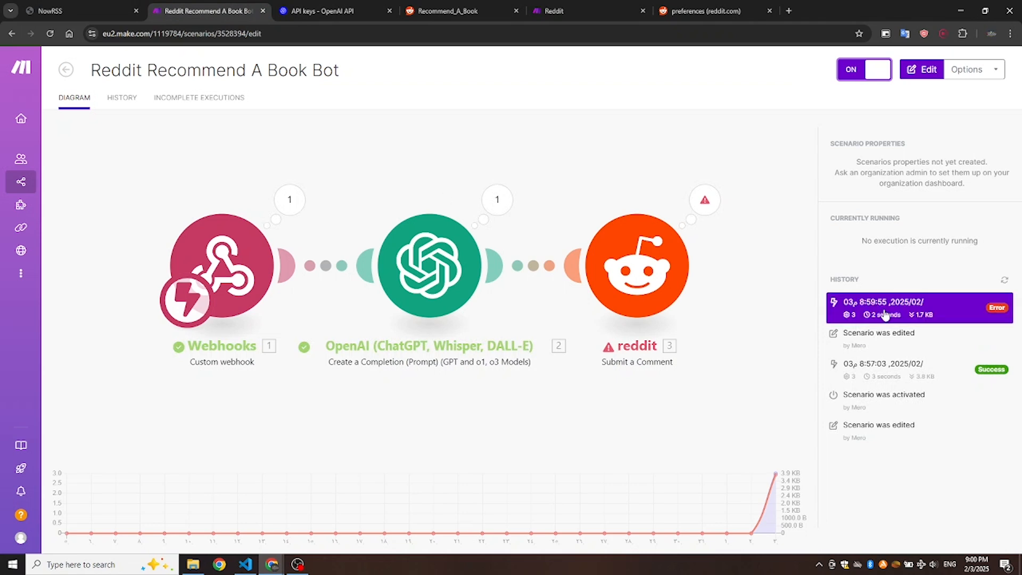
# Inspect the errored runs in the scenario history and open the scenario for editing.
pyautogui.click(885, 307)
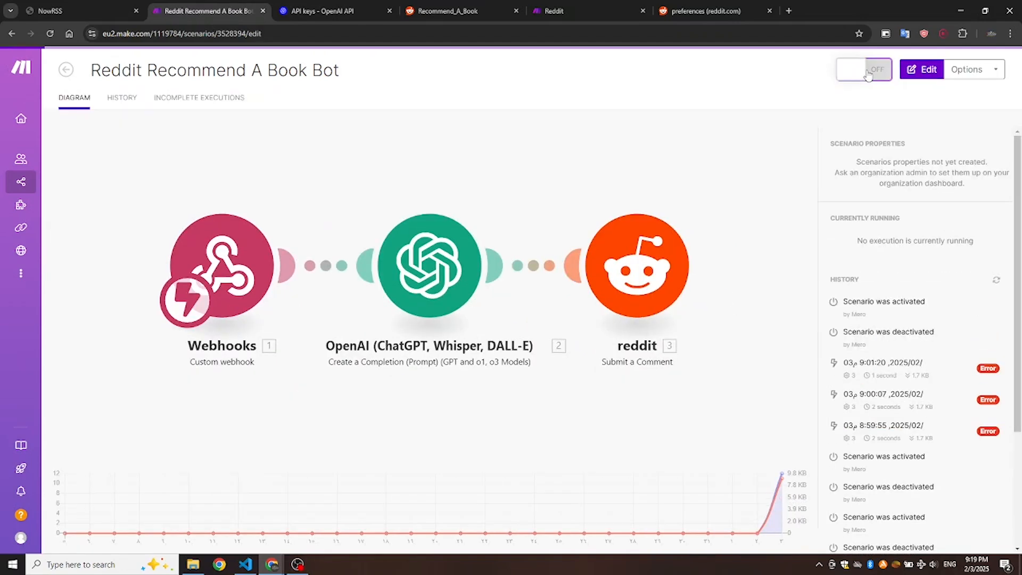
pyautogui.click(921, 69)
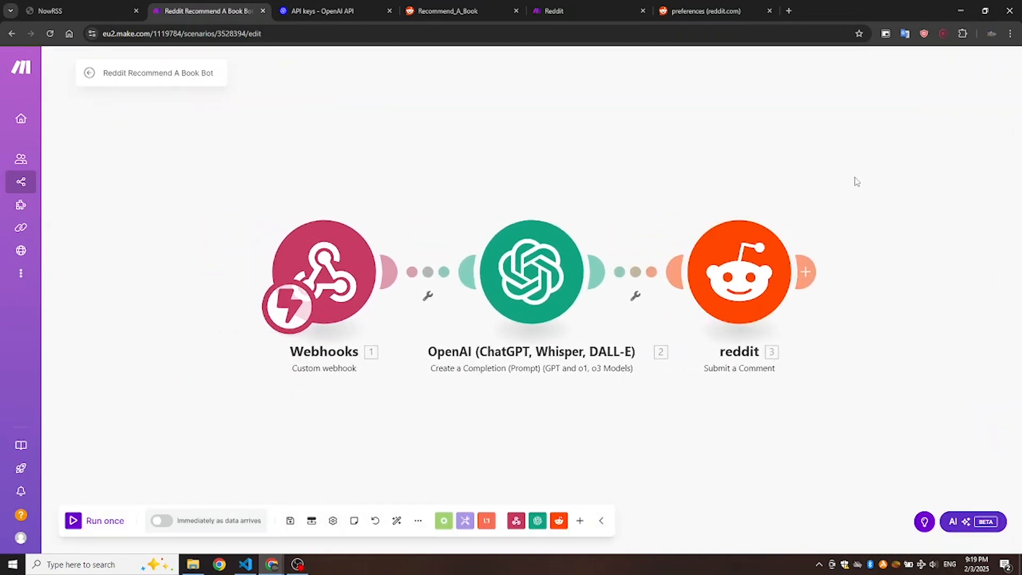
pyautogui.moveTo(862, 183)
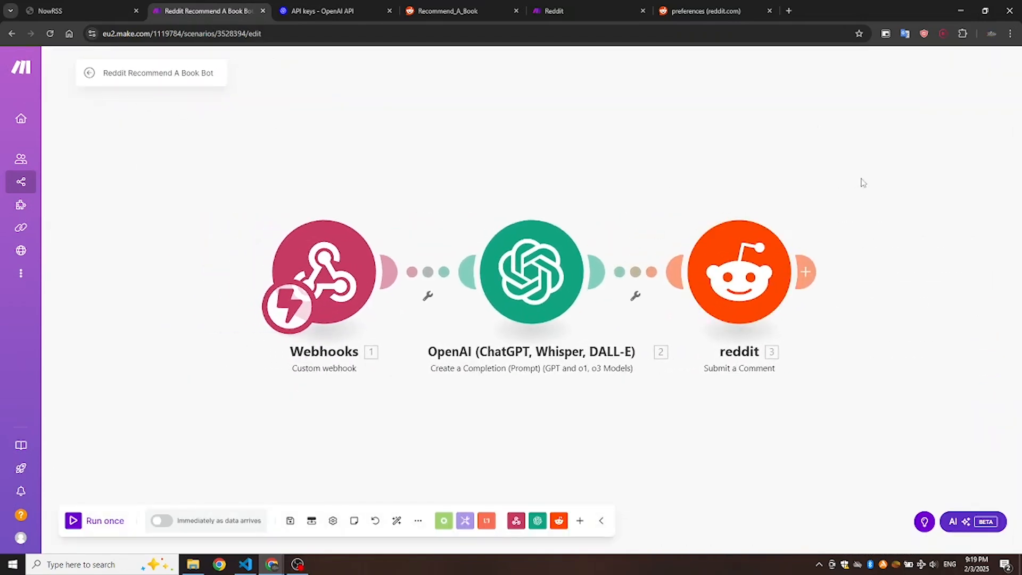